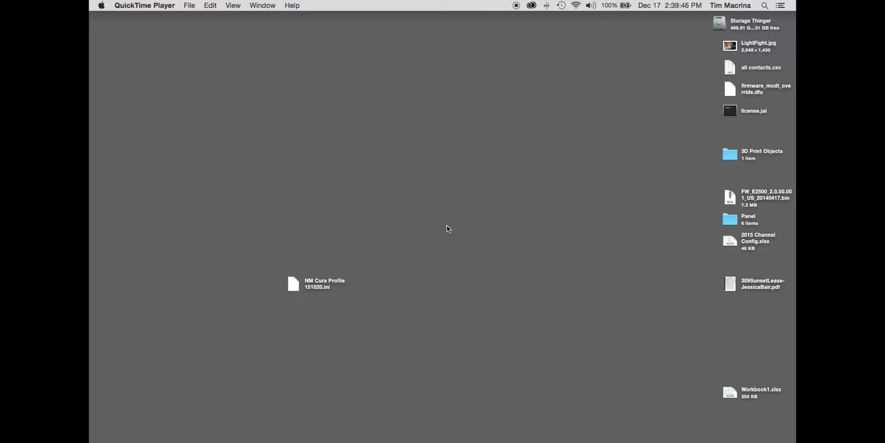
- Launch Cura 15.04.3 from the Dock, leaving the NM Cura Profile file unselected
click(690, 420)
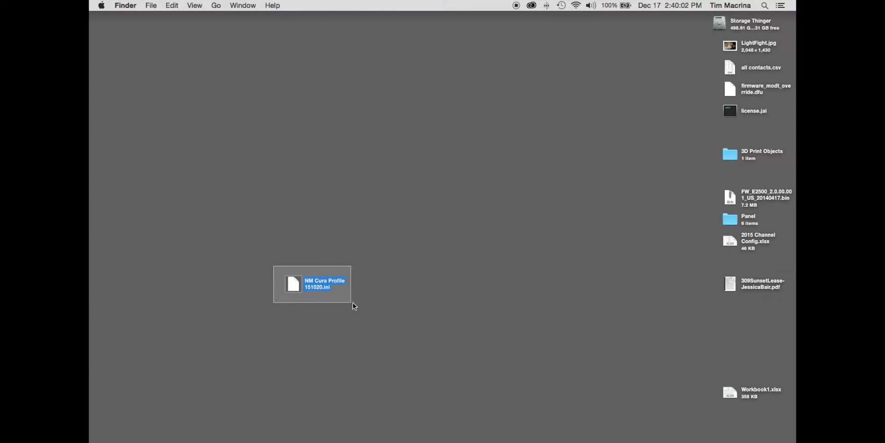
click(368, 311)
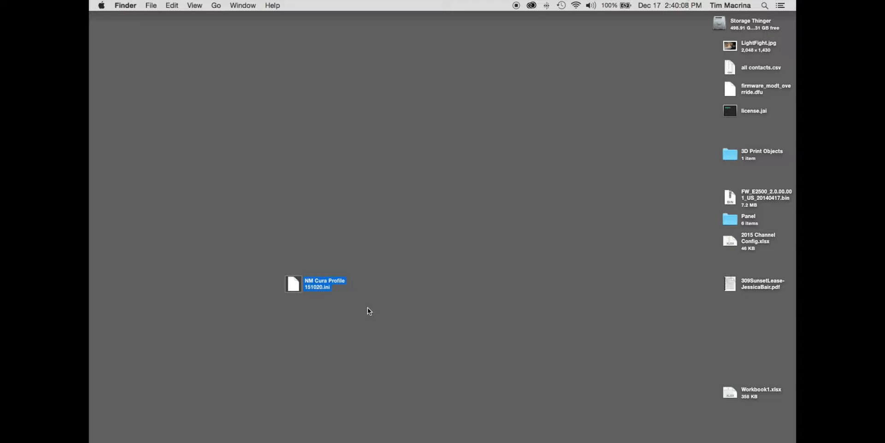
click(266, 267)
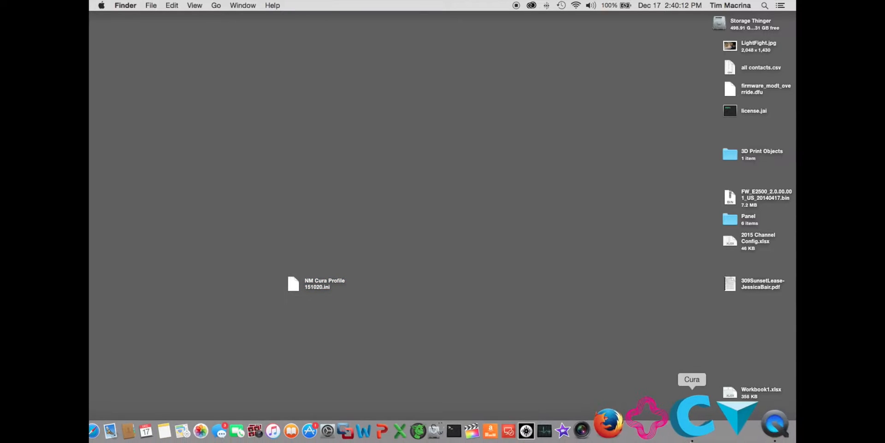
click(691, 418)
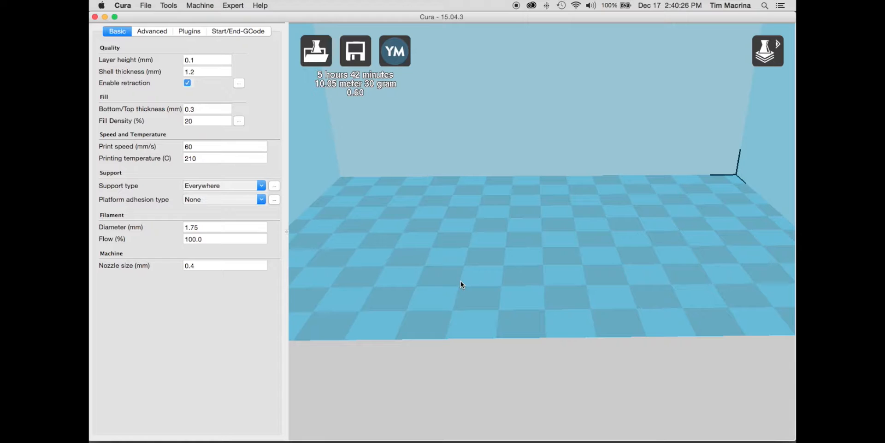
mouse_move(388, 123)
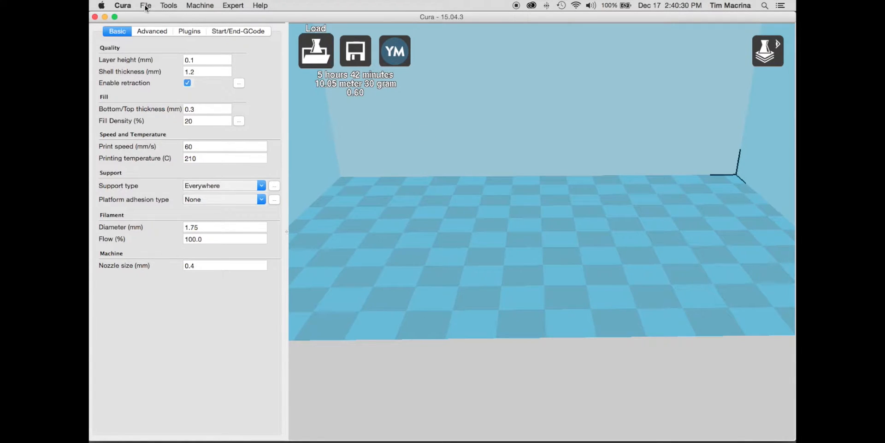
- Load the NM Cura Profile 151020.ini from the Desktop, giving 0.2 mm layers and 25% fill
click(146, 6)
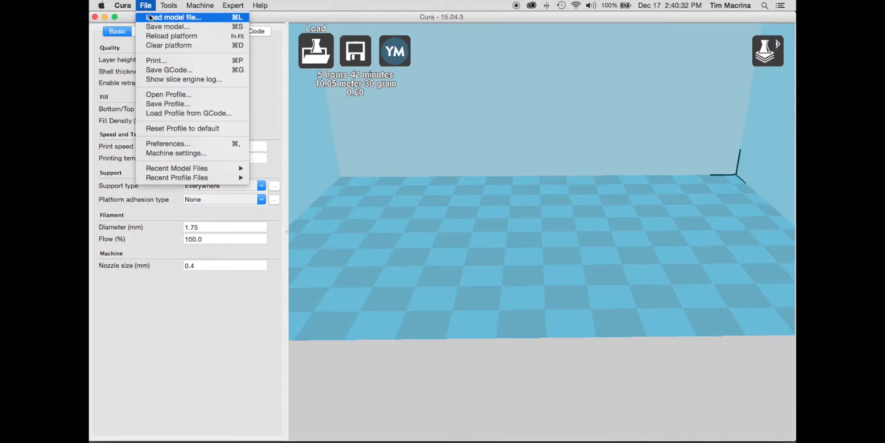
mouse_move(167, 94)
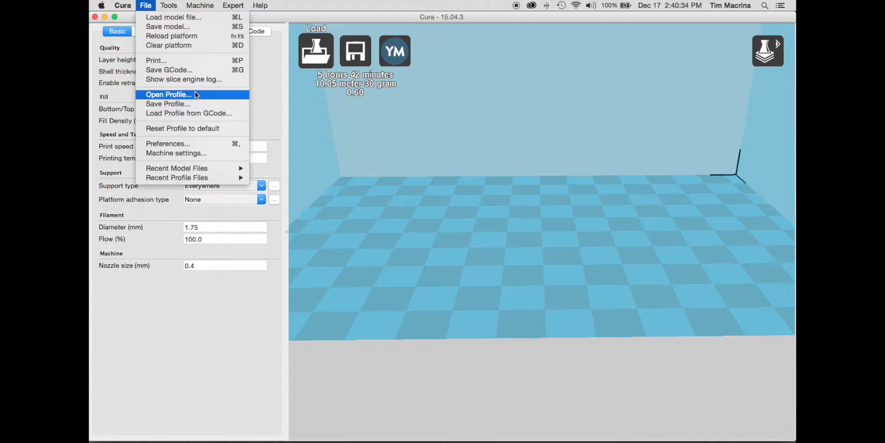
click(168, 94)
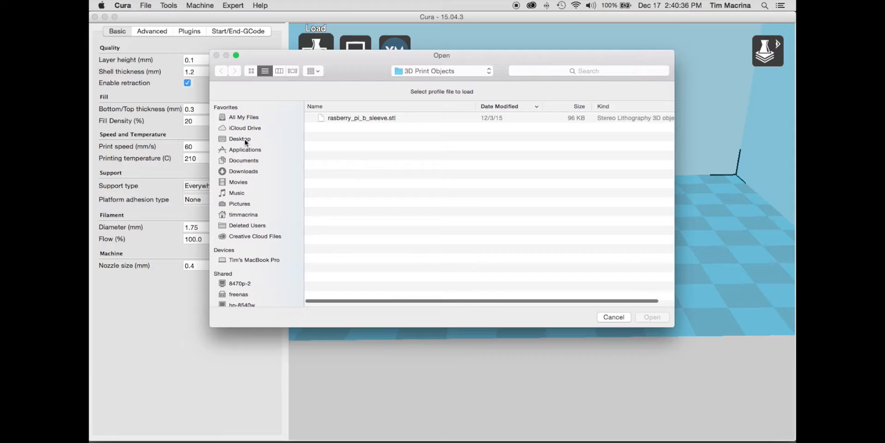
click(240, 139)
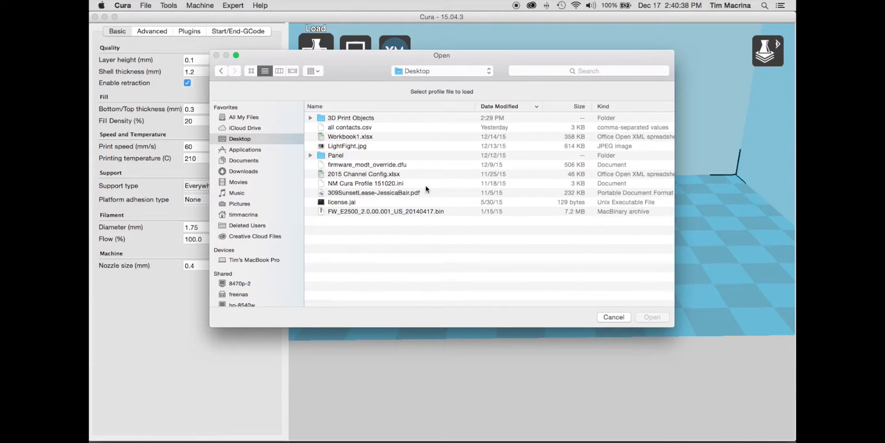
click(365, 183)
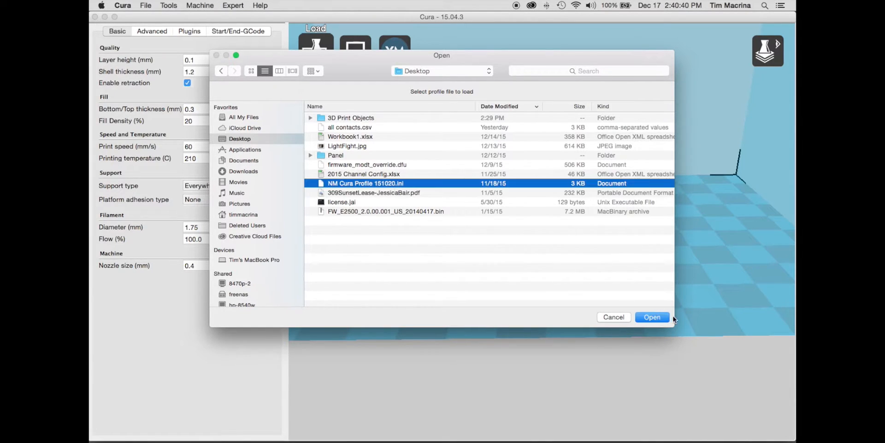
click(652, 316)
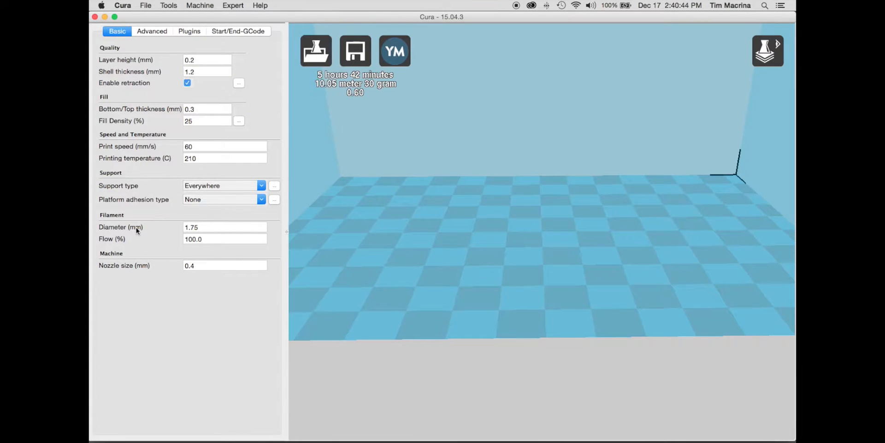
mouse_move(161, 147)
text(0.1)
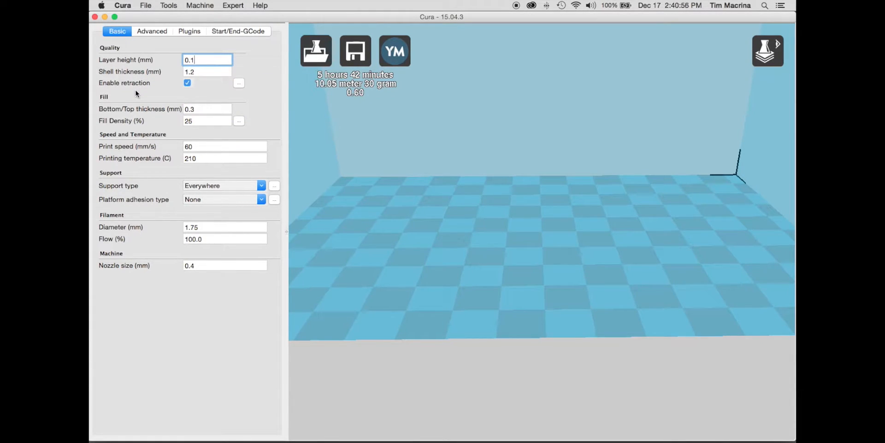
mouse_move(207, 121)
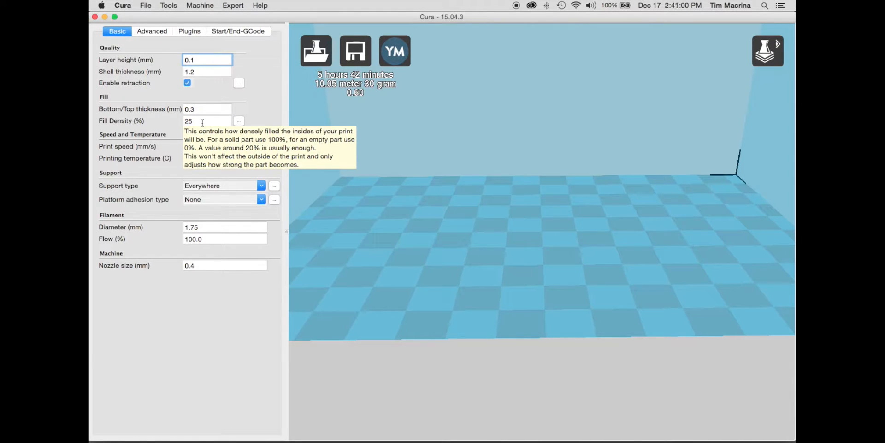
mouse_move(157, 48)
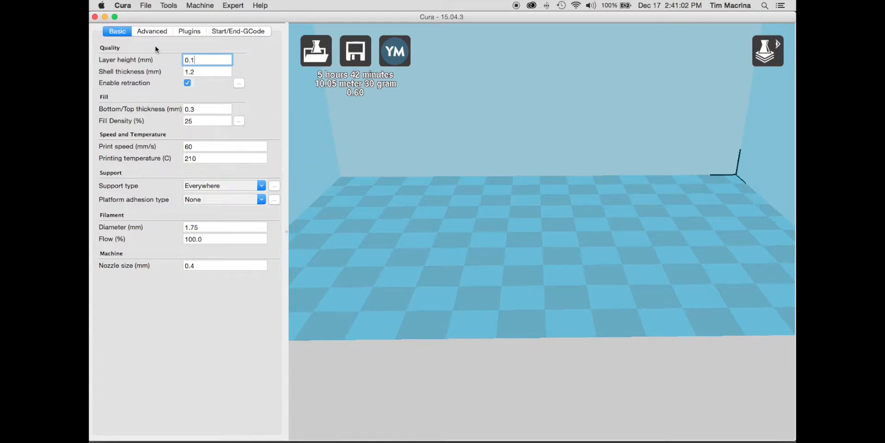
mouse_move(148, 5)
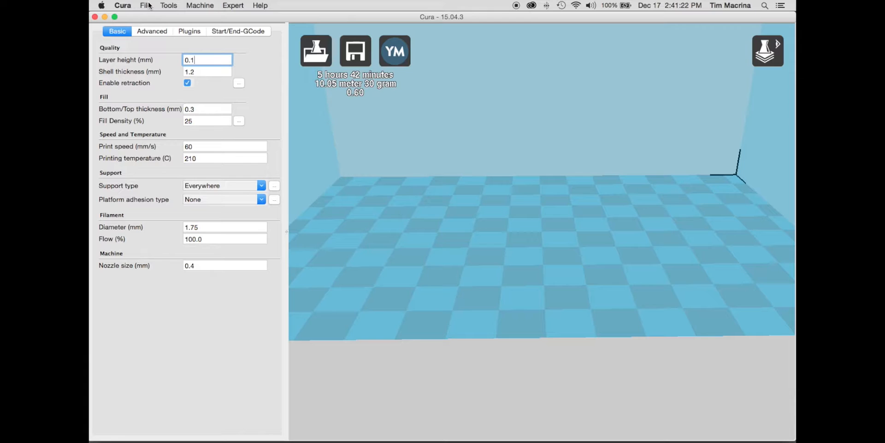
- Load the Raspberry Pi sleeve STL onto the build plate, estimate about 5 hours 49 minutes
click(146, 5)
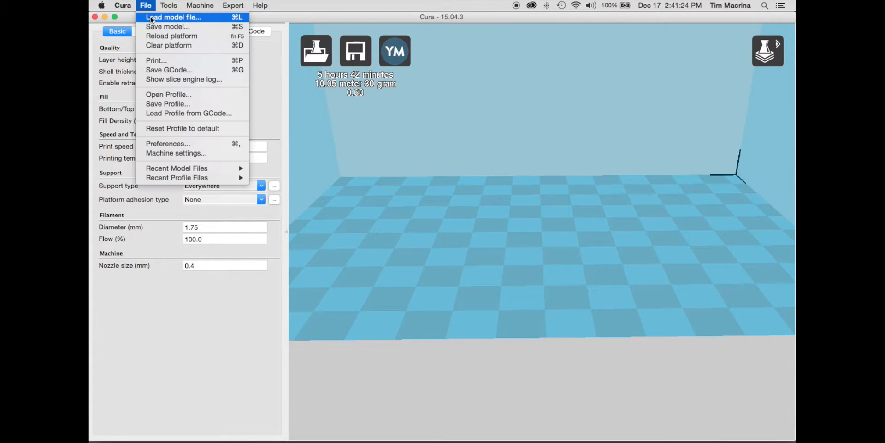
click(173, 16)
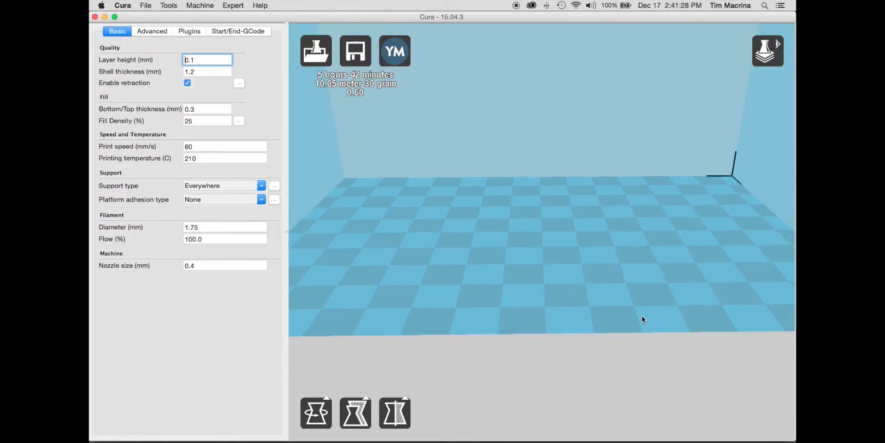
click(356, 50)
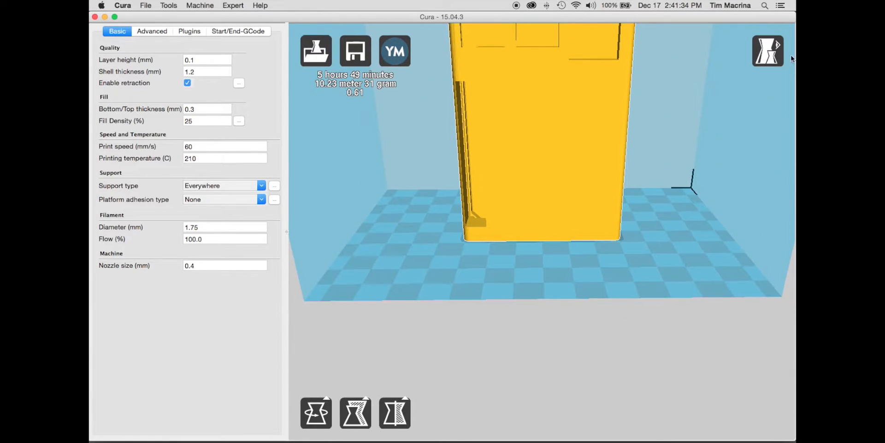
click(768, 50)
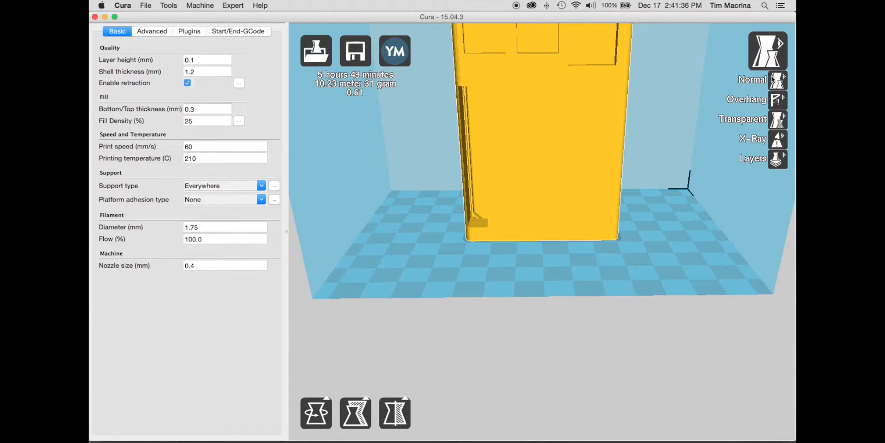
mouse_move(768, 51)
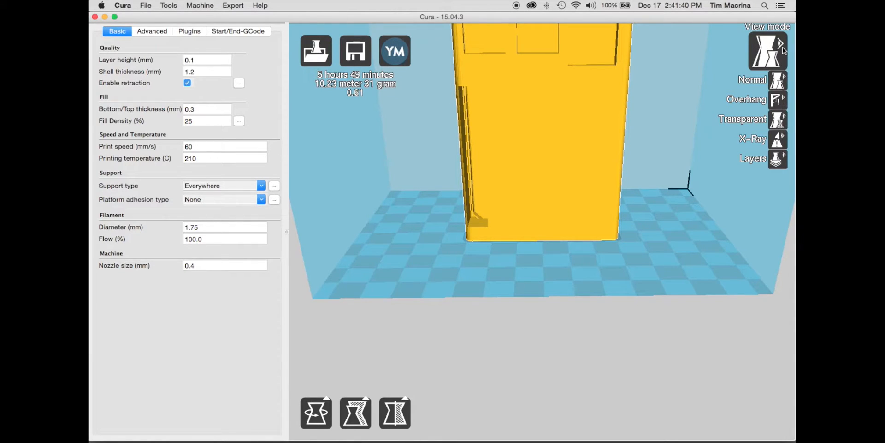
- Show the sleeve in Layers view and orbit to look down into it
click(778, 158)
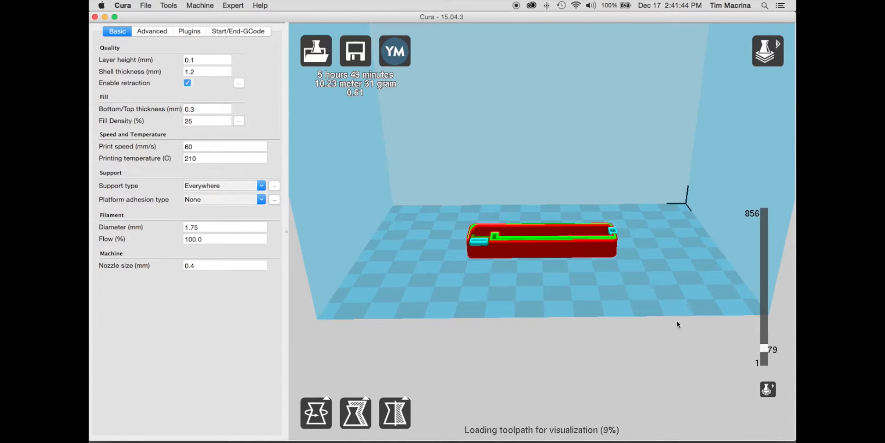
drag(678, 324, 605, 320)
text(5)
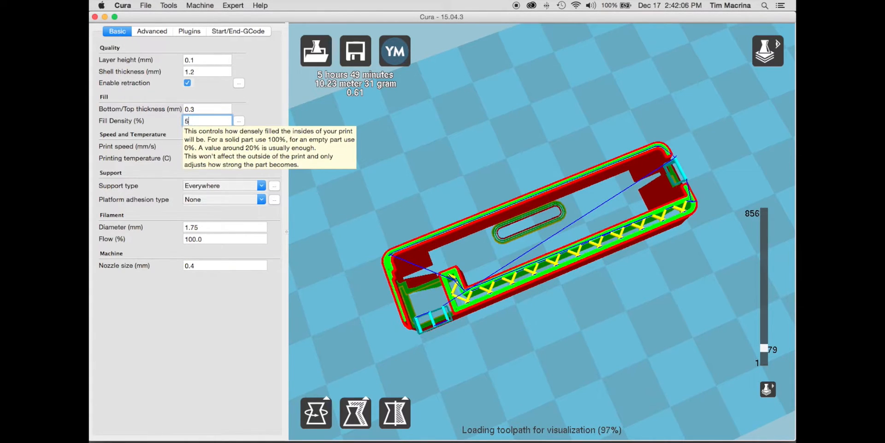
text(0)
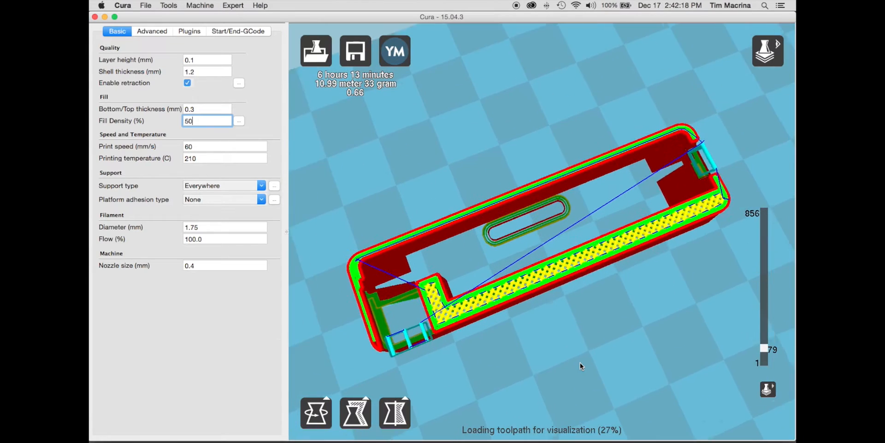
scroll(up, 3)
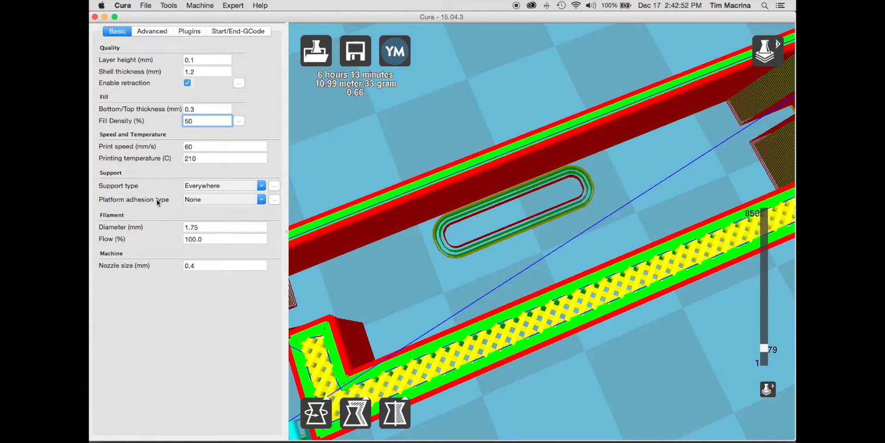
mouse_move(160, 122)
text(25)
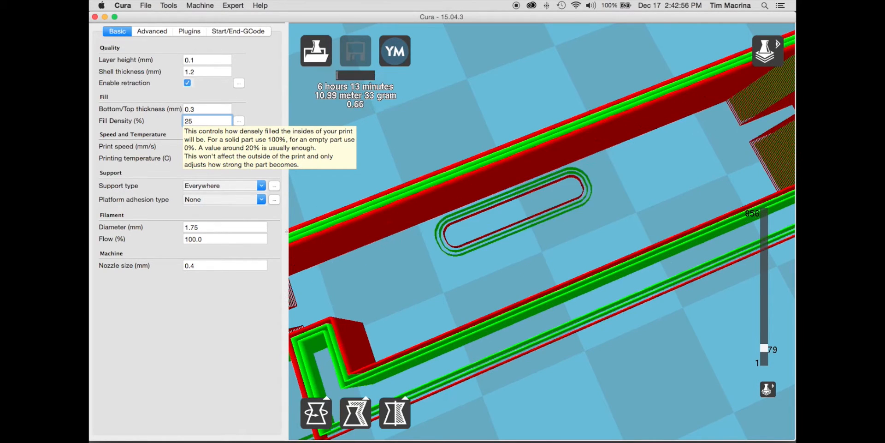
mouse_move(442, 262)
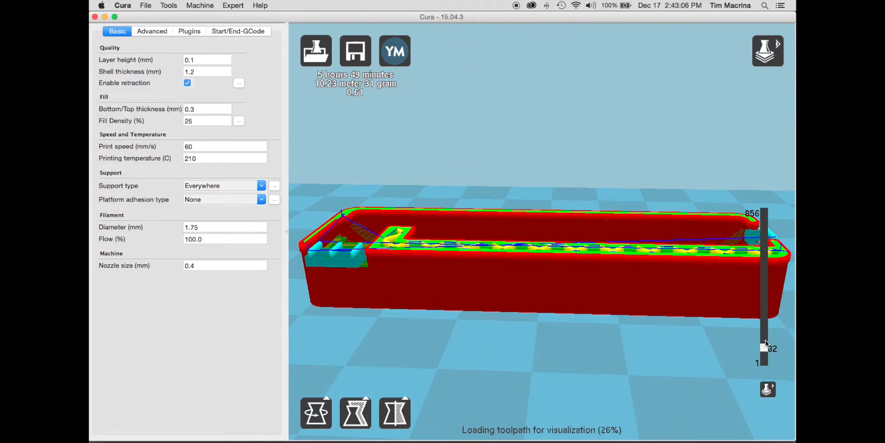
- Raise the layer slider and set Support type to None, estimate about 5 hours 42 minutes
drag(764, 348, 763, 245)
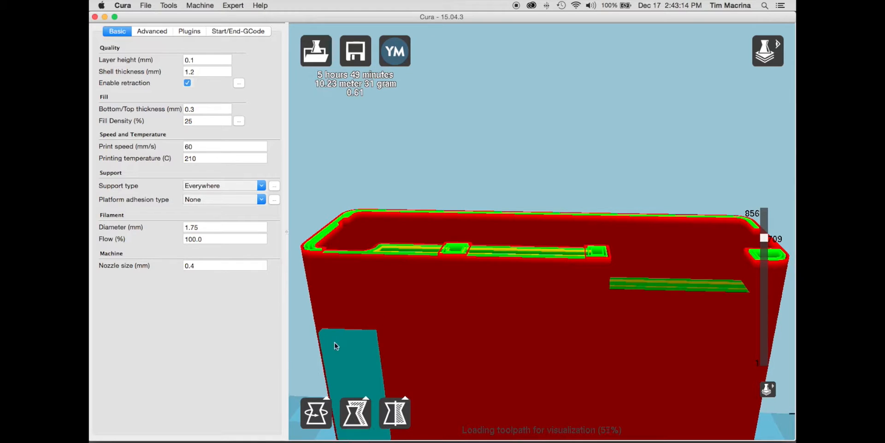
mouse_move(261, 186)
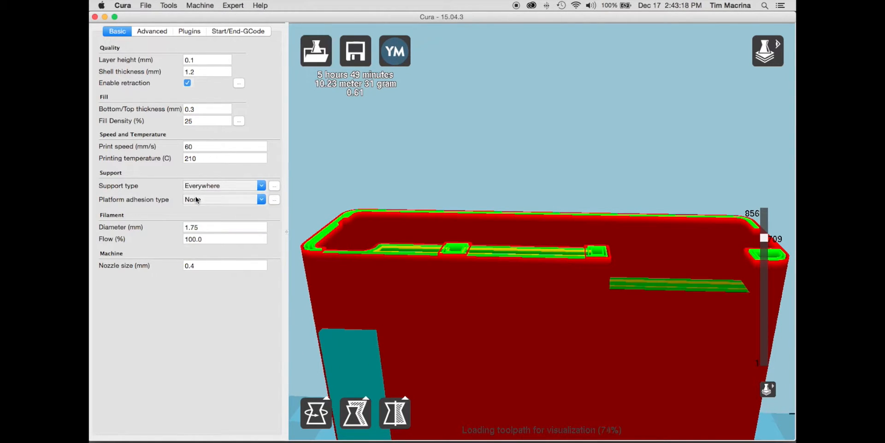
click(261, 185)
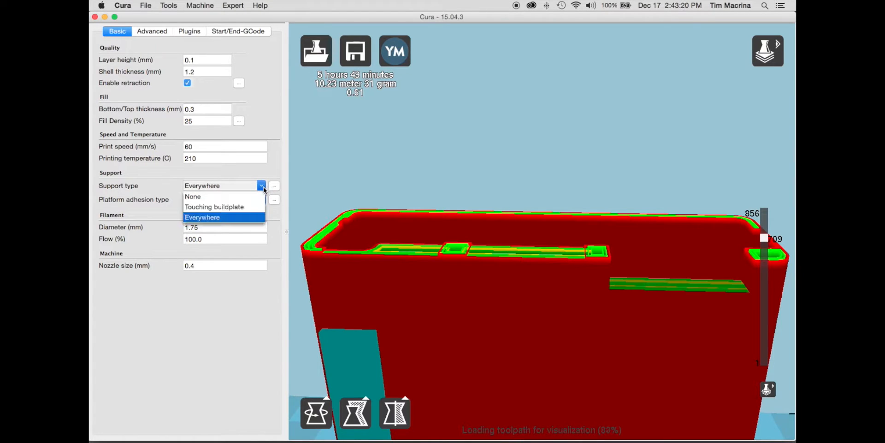
click(193, 196)
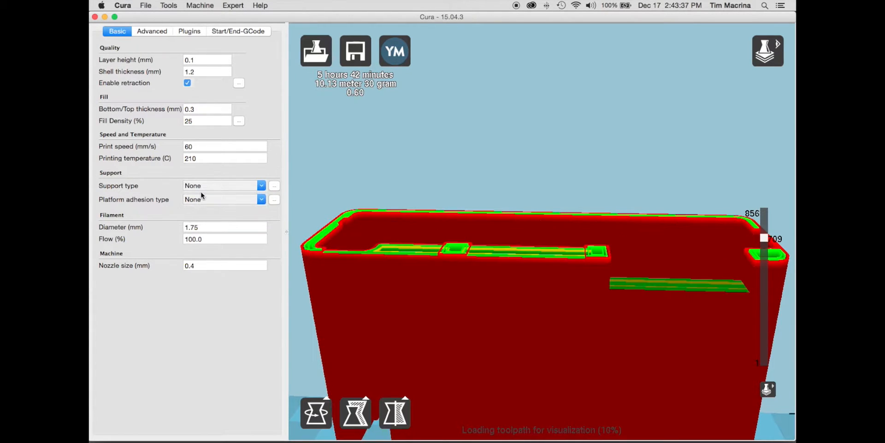
mouse_move(193, 185)
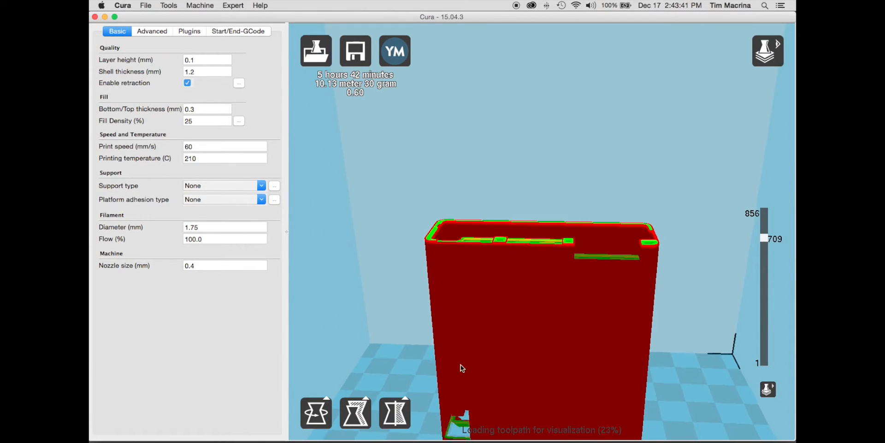
- Orbit the sliced sleeve and cut the preview down to layer 448 to see its cross-section
drag(462, 368, 479, 345)
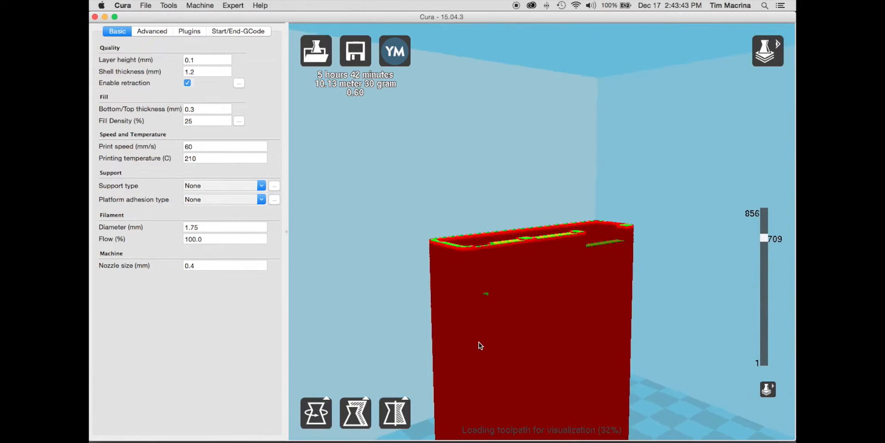
drag(480, 346, 467, 354)
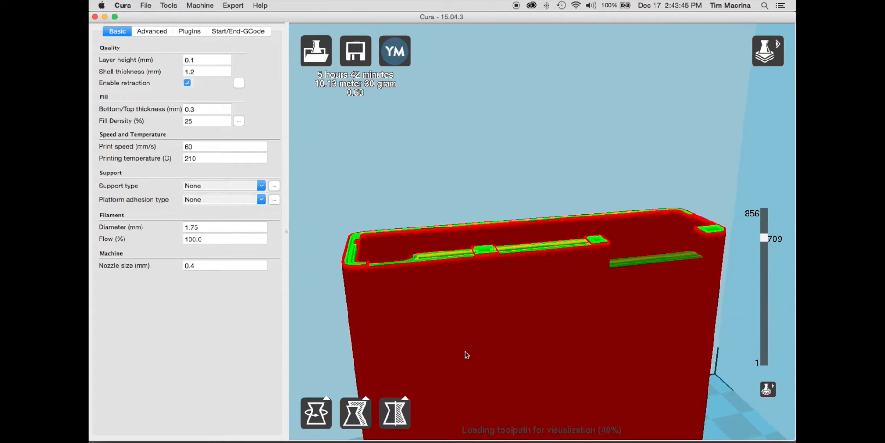
drag(466, 354, 491, 381)
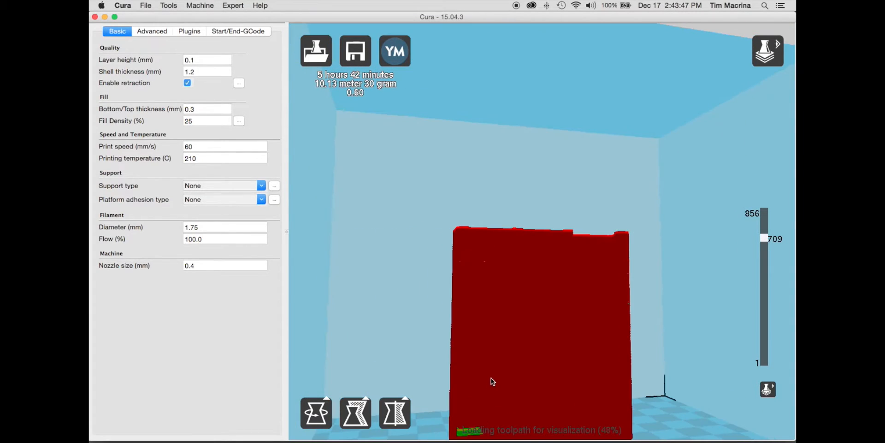
drag(492, 381, 475, 380)
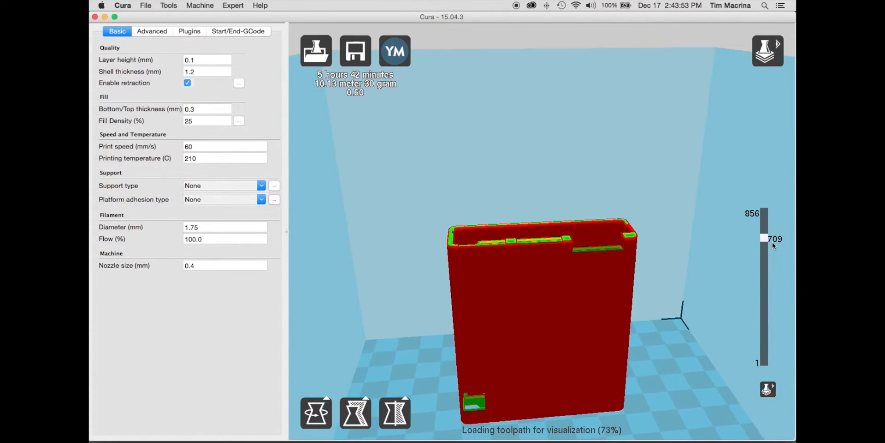
drag(763, 238, 763, 264)
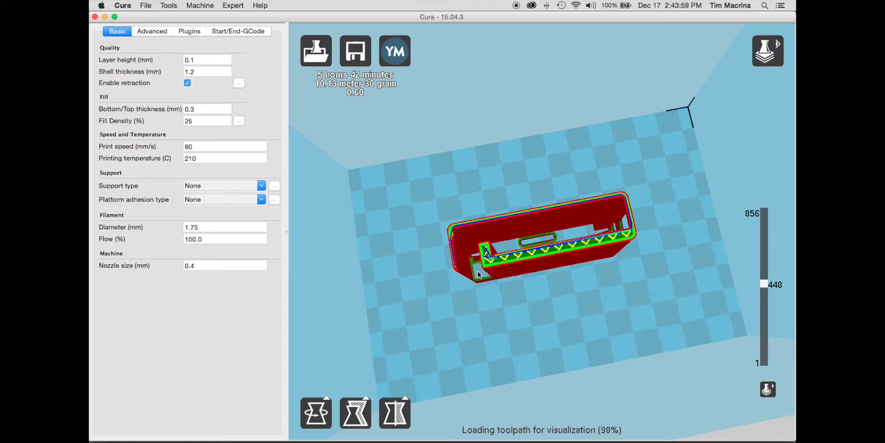
mouse_move(248, 192)
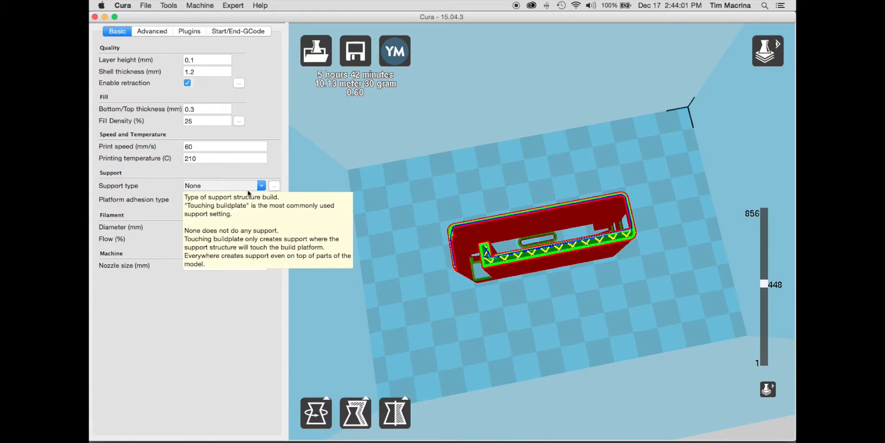
- Set Support type to Everywhere so the sleeve's overhangs get support structures
click(260, 185)
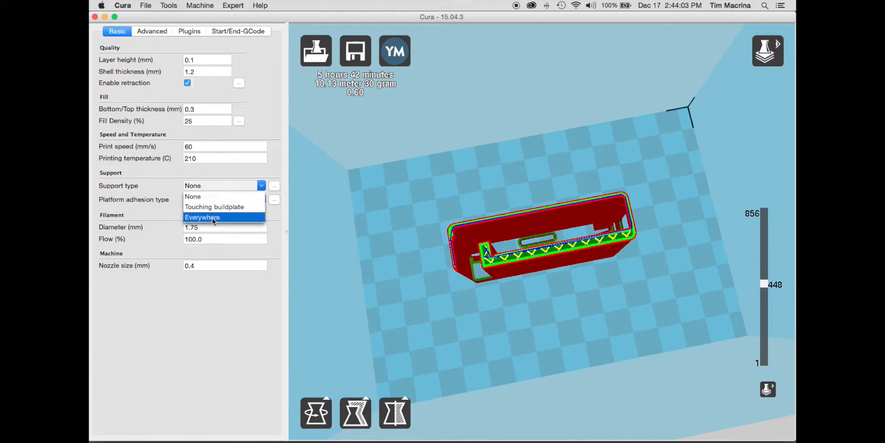
click(202, 217)
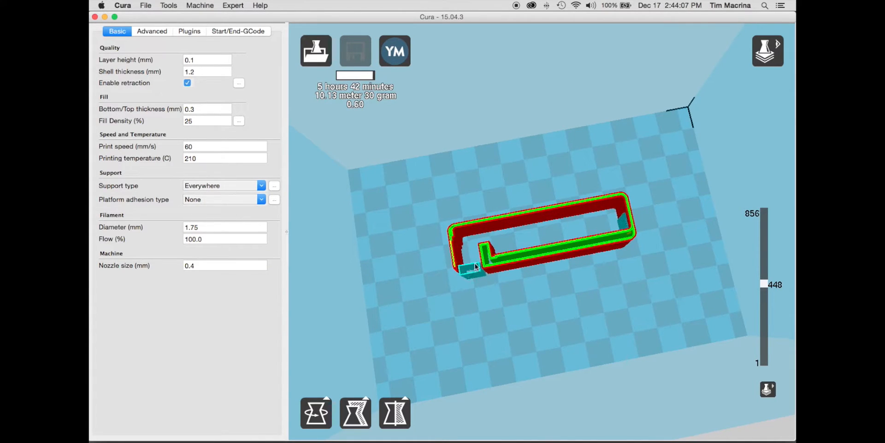
click(355, 50)
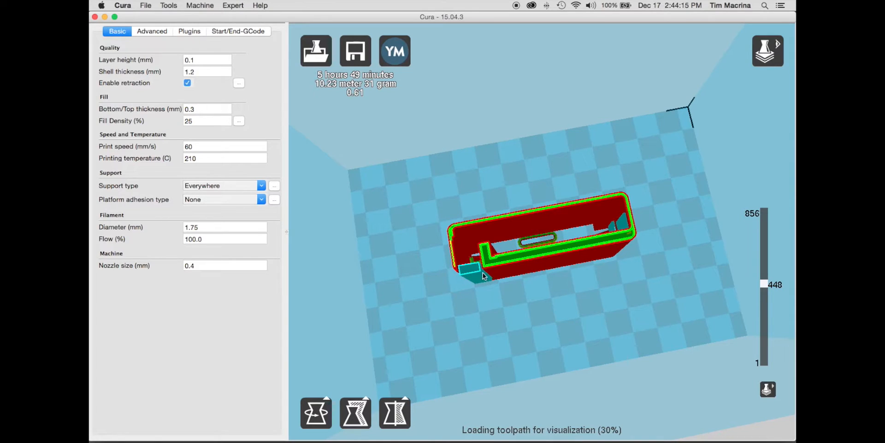
mouse_move(537, 261)
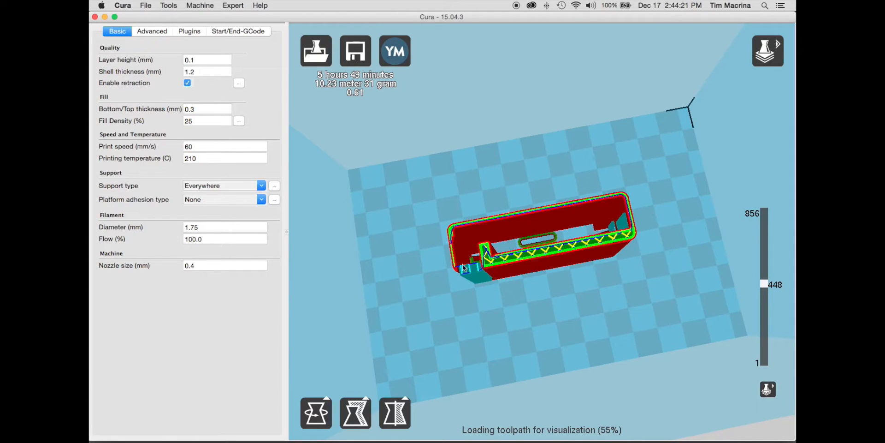
mouse_move(551, 282)
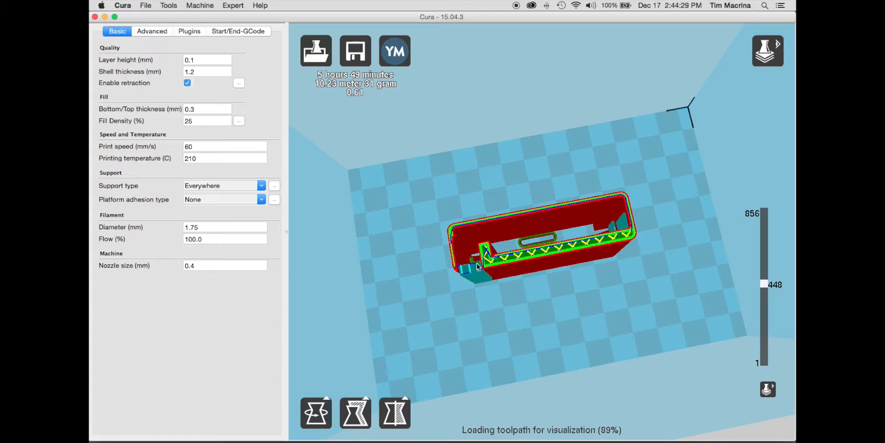
mouse_move(491, 287)
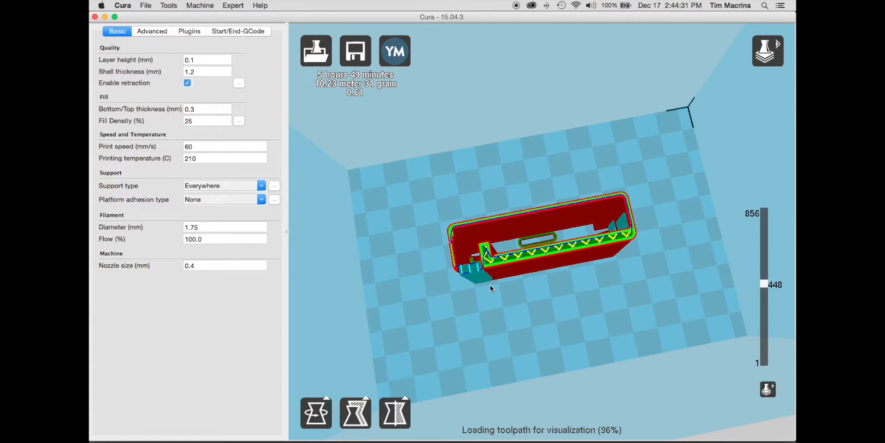
mouse_move(237, 194)
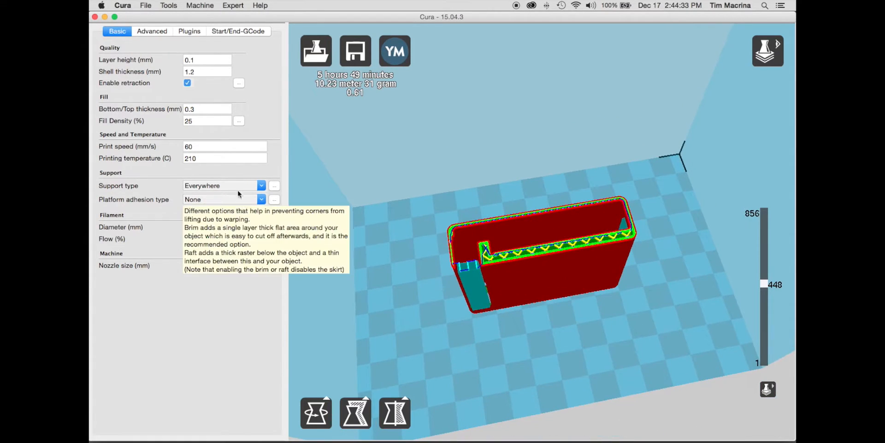
mouse_move(223, 185)
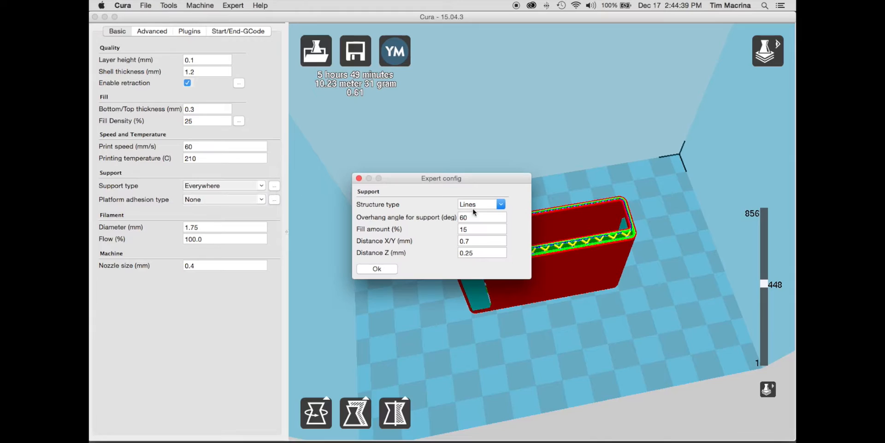
mouse_move(370, 193)
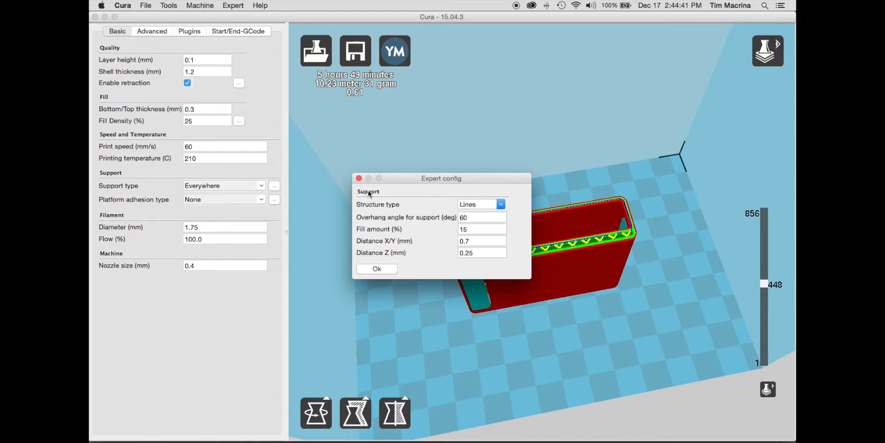
- Close the support expert settings with Ok and rotate the view around the sleeve
click(376, 269)
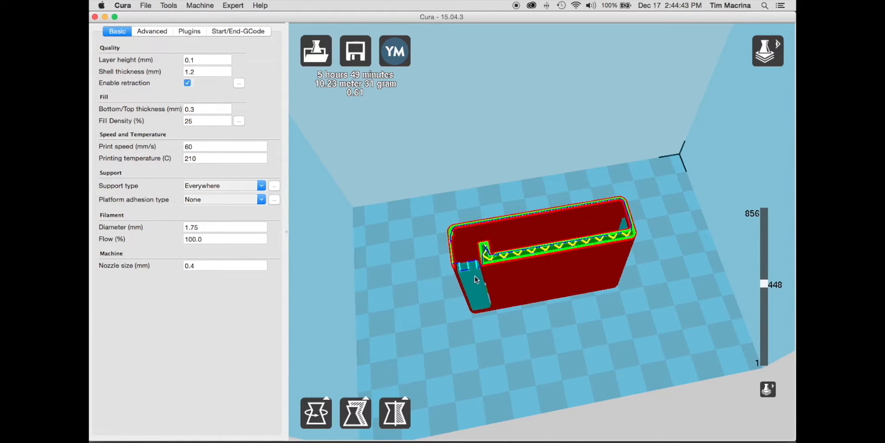
drag(474, 280, 441, 279)
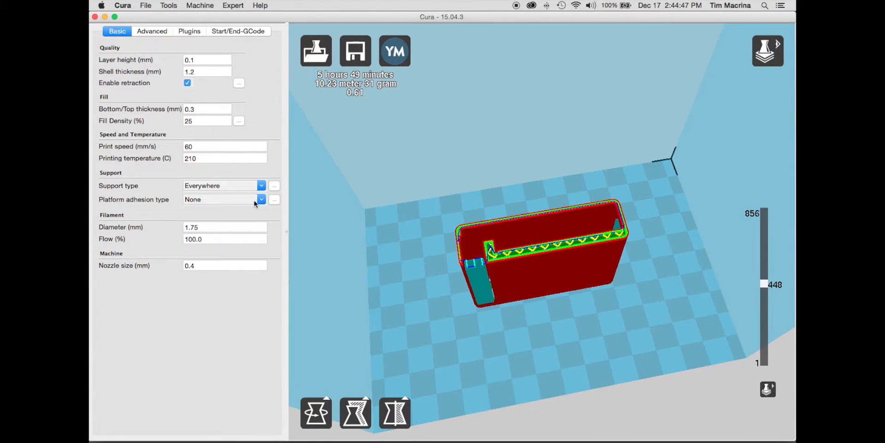
click(260, 199)
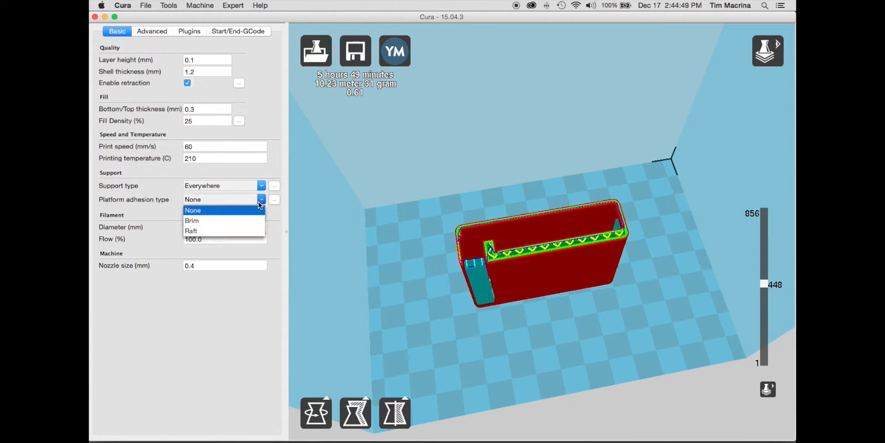
- Set Platform adhesion to Brim and zoom in on the sleeve's base and brim from the side
click(192, 220)
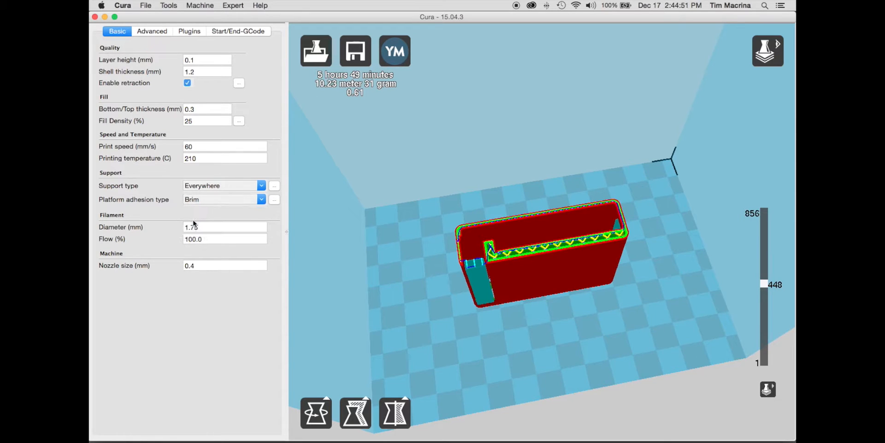
click(355, 50)
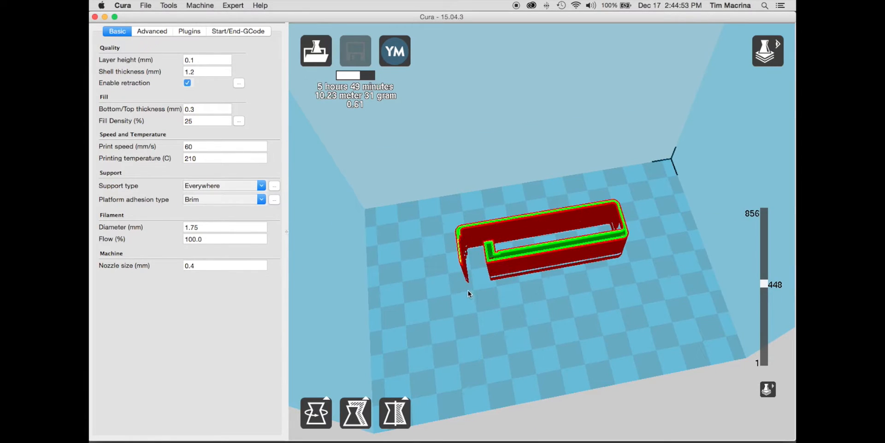
click(355, 49)
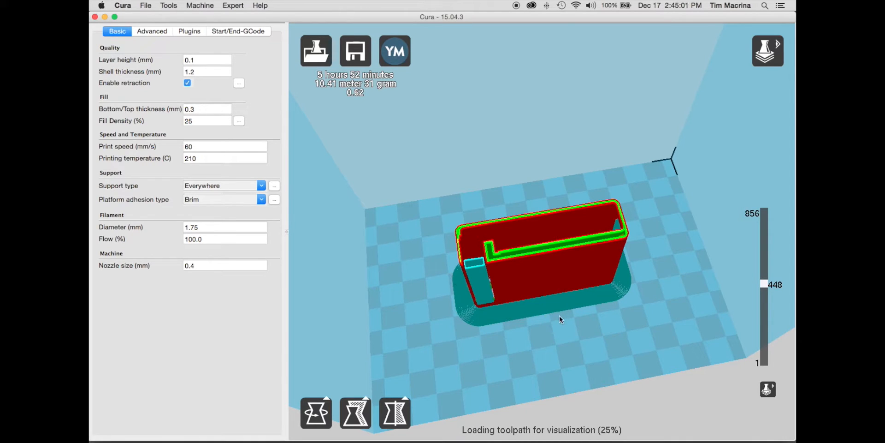
drag(558, 319, 689, 330)
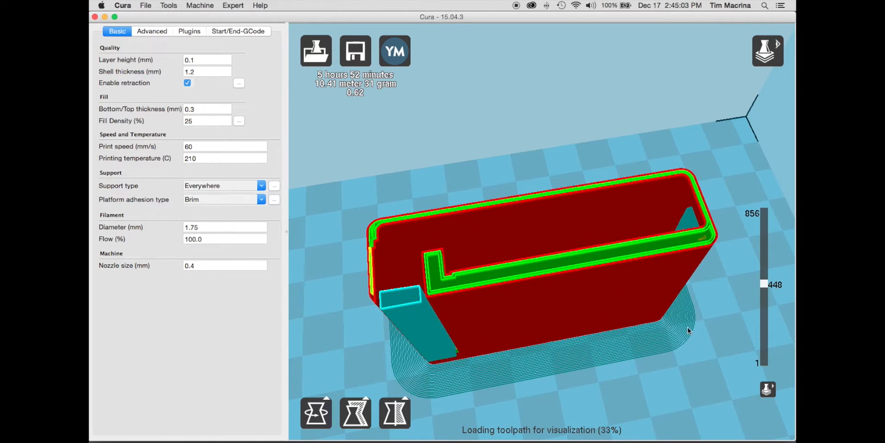
mouse_move(593, 356)
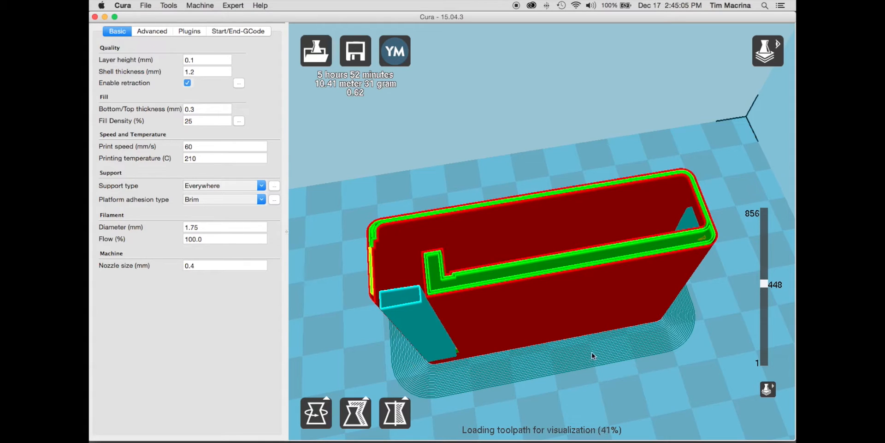
drag(593, 356, 572, 350)
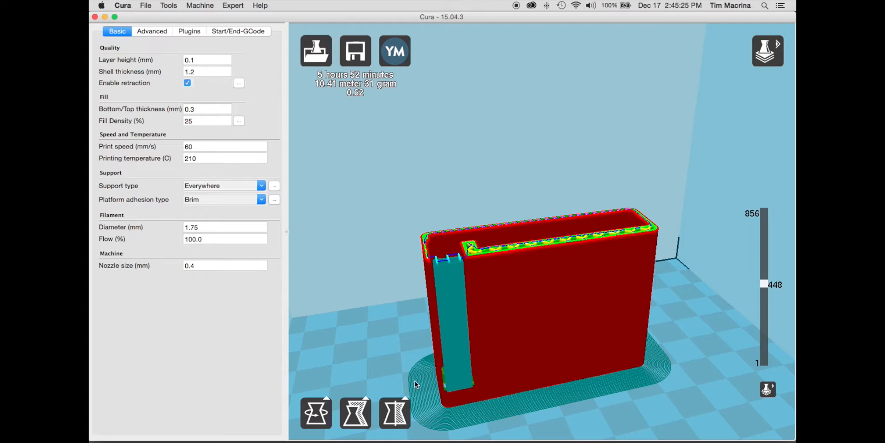
mouse_move(412, 378)
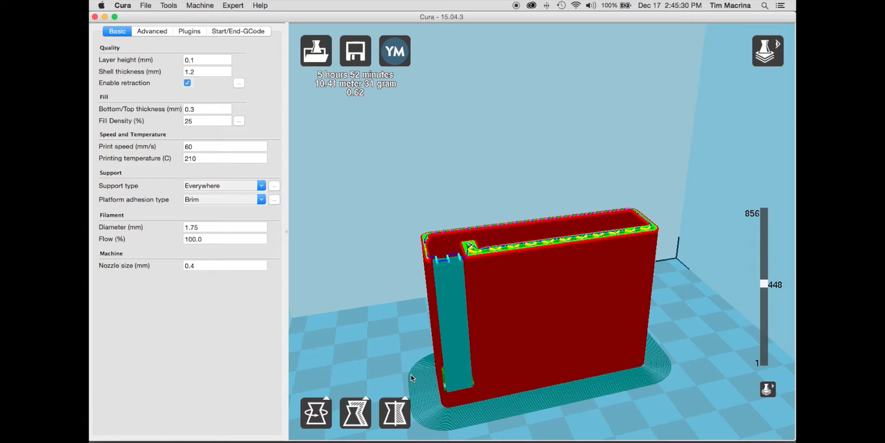
mouse_move(448, 411)
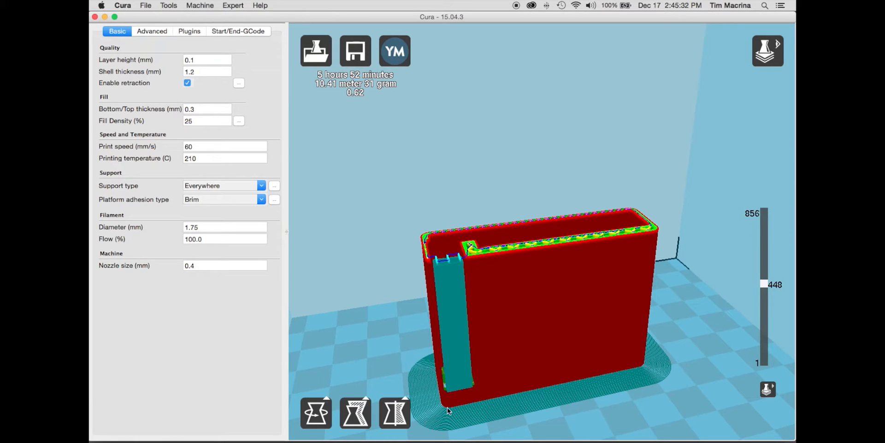
mouse_move(497, 393)
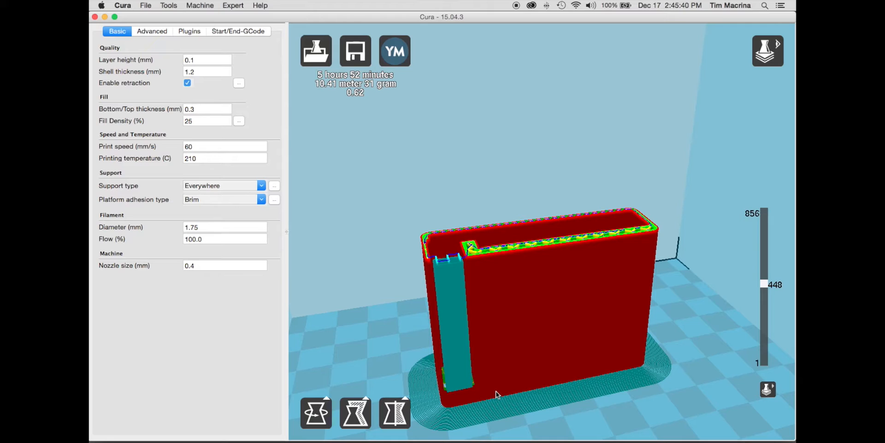
mouse_move(240, 180)
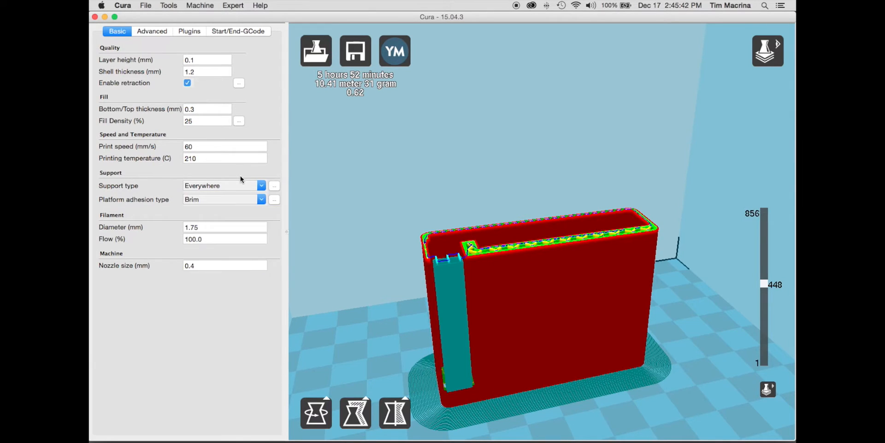
mouse_move(294, 245)
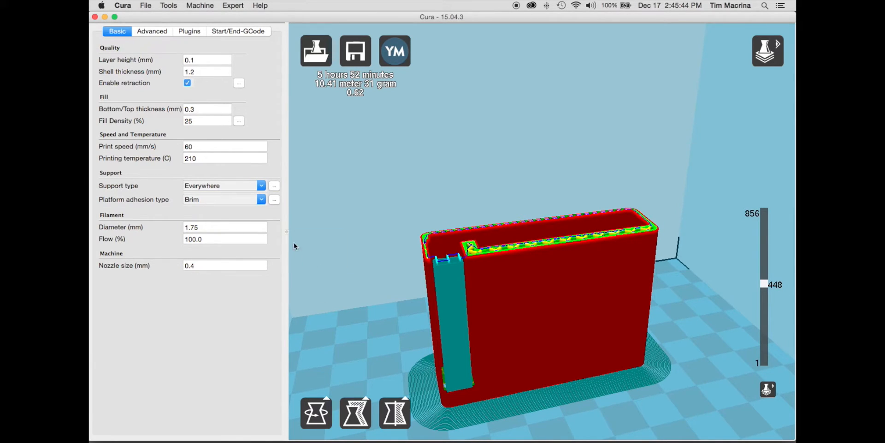
mouse_move(420, 360)
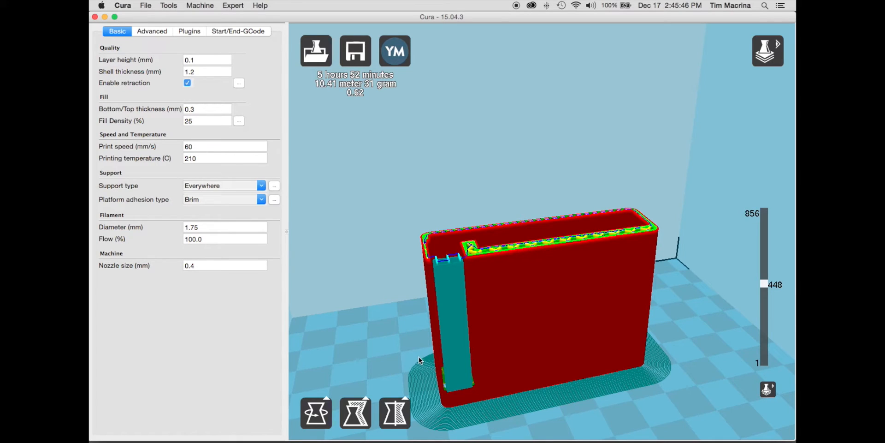
mouse_move(229, 59)
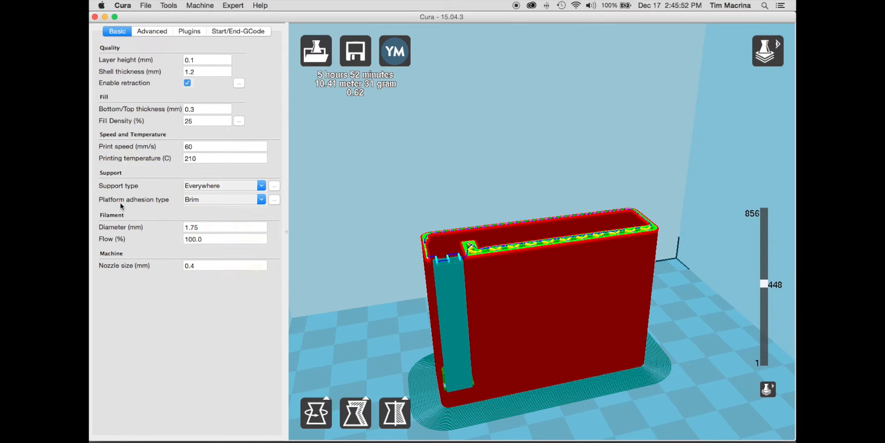
mouse_move(146, 206)
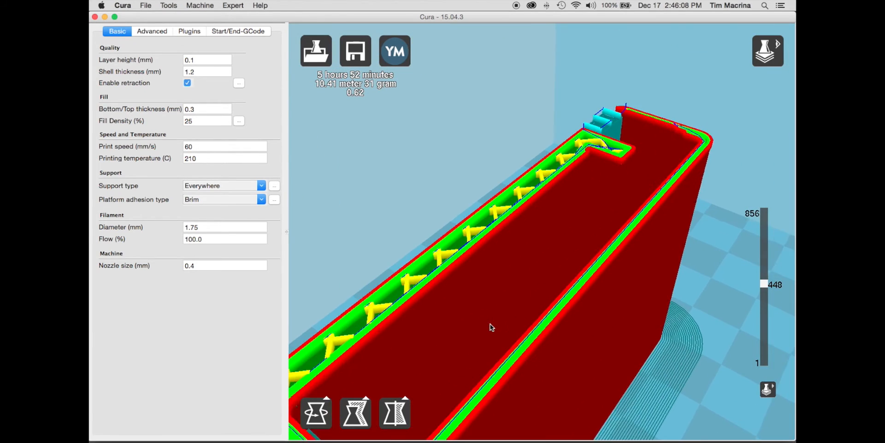
- Switch to Normal solid view and try the rotate rings, leaving the sleeve upright
drag(491, 226, 490, 328)
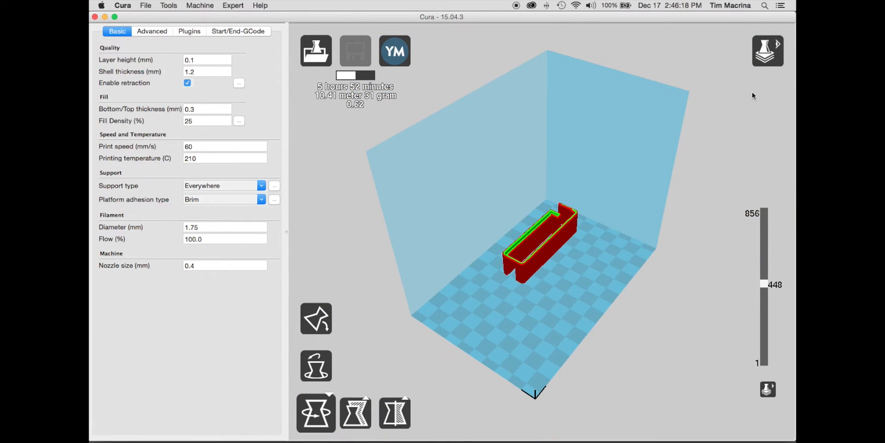
click(539, 242)
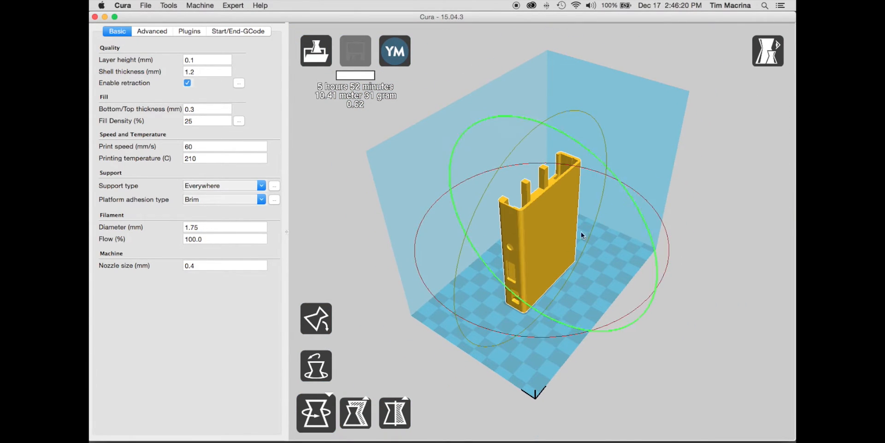
drag(582, 234, 567, 319)
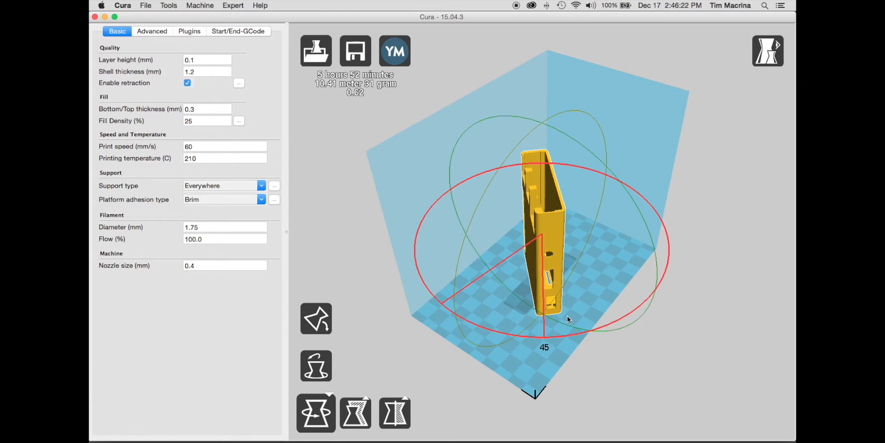
drag(568, 319, 461, 316)
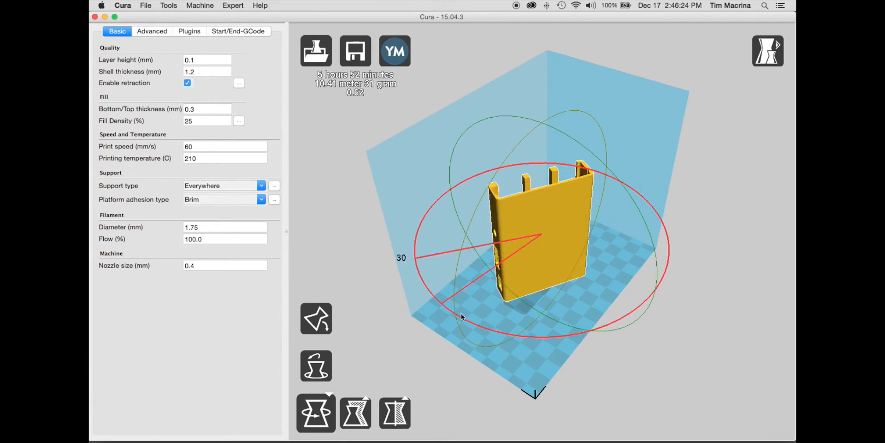
drag(461, 317, 474, 292)
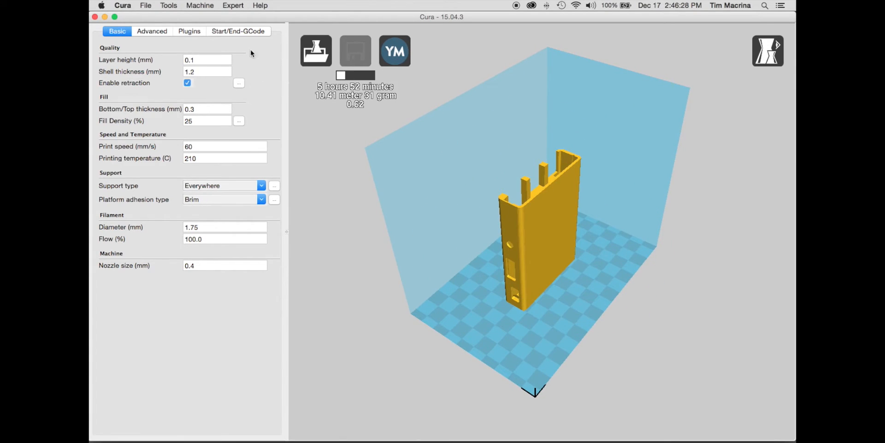
mouse_move(143, 9)
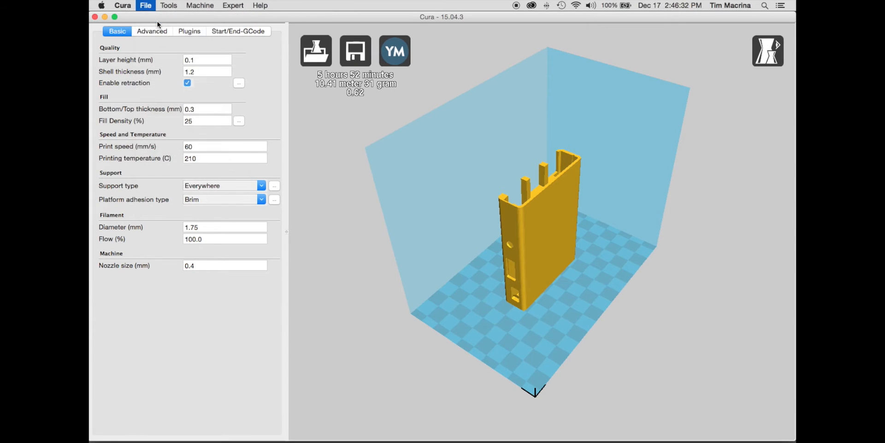
- Load two more copies of rasberry_pi_b_sleeve.stl onto the platform
click(146, 5)
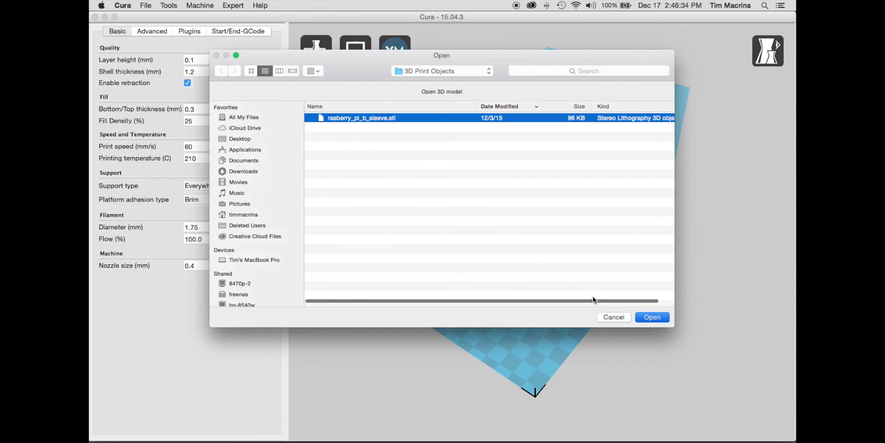
click(652, 316)
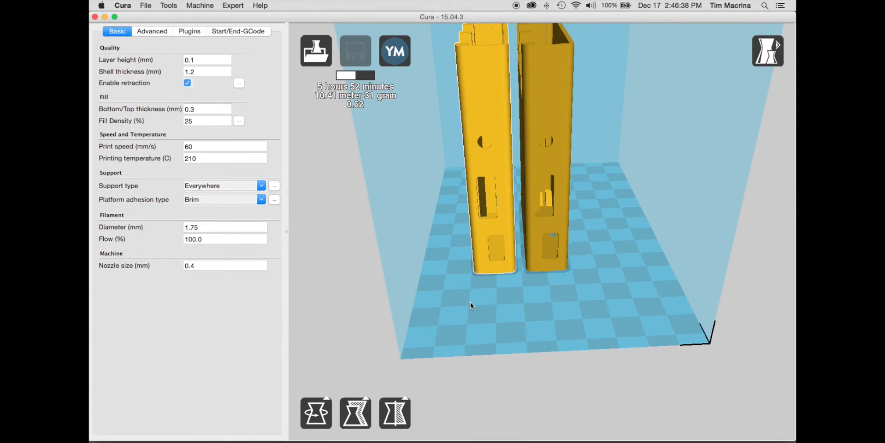
click(146, 5)
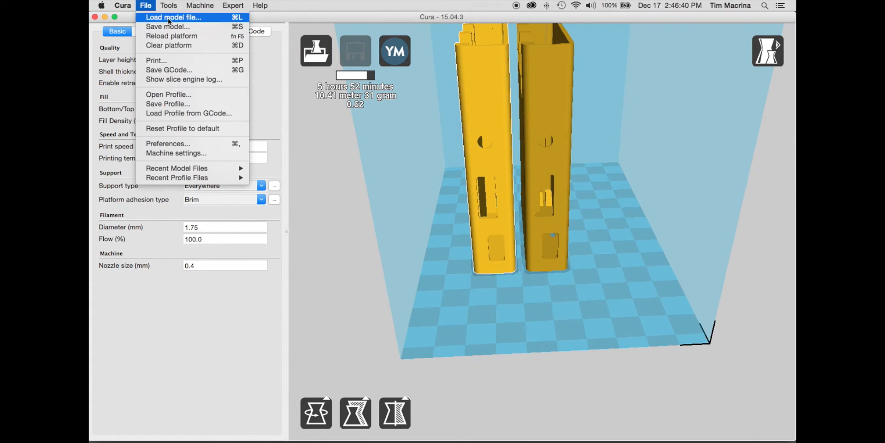
click(174, 17)
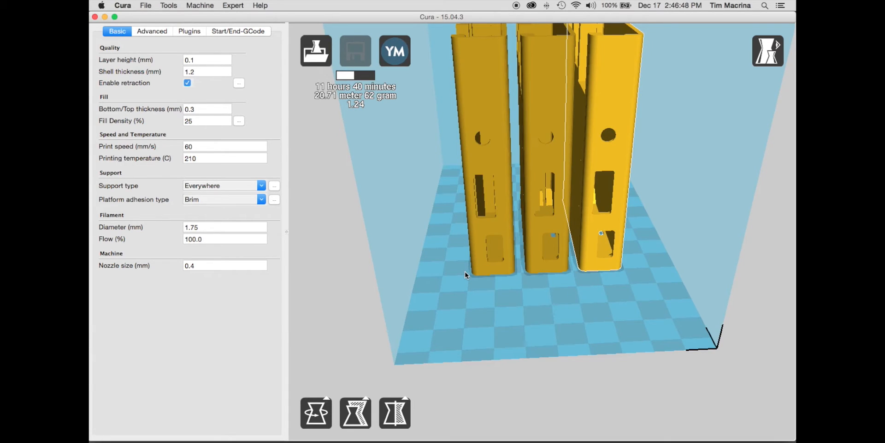
- Clear the platform and reload a single sleeve, estimate back at 5 hours 52 minutes
click(146, 6)
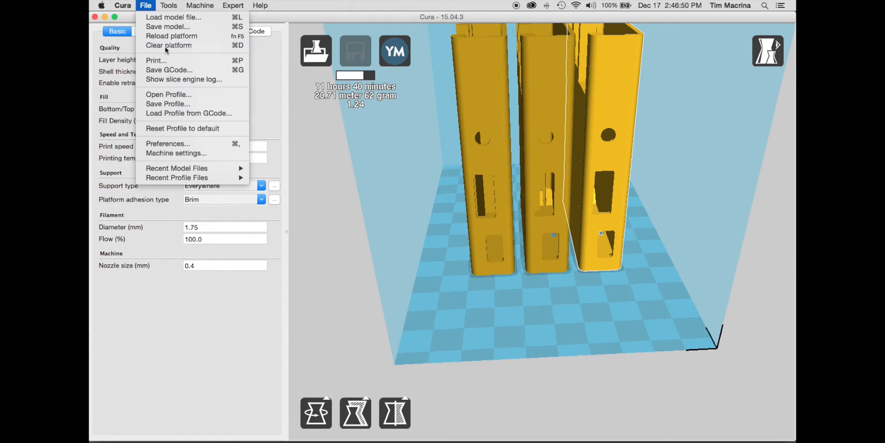
click(168, 45)
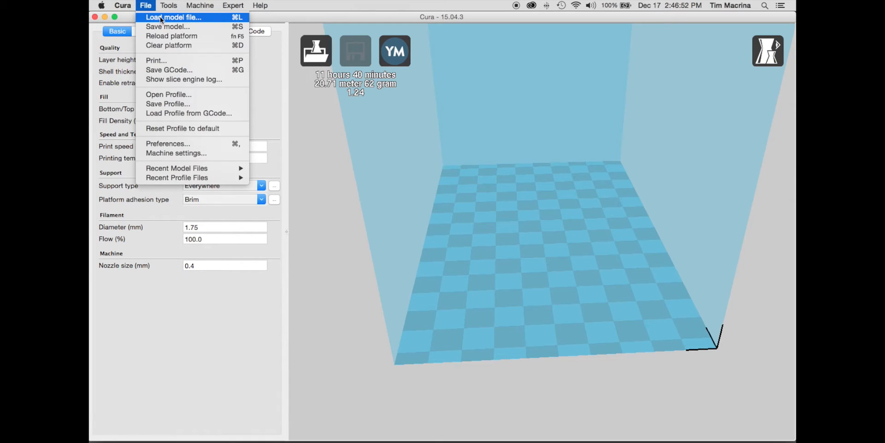
click(173, 16)
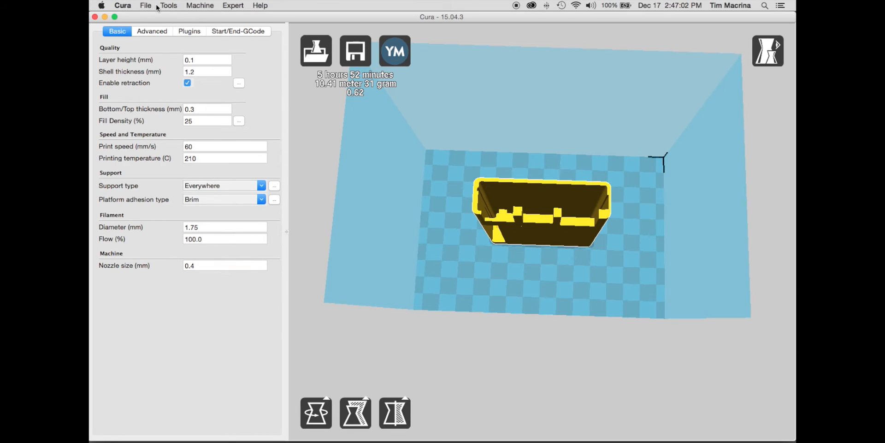
- Save the toolpath as rasberry_pi_b_sleeve.gcode in the 3D Print Objects folder
click(146, 6)
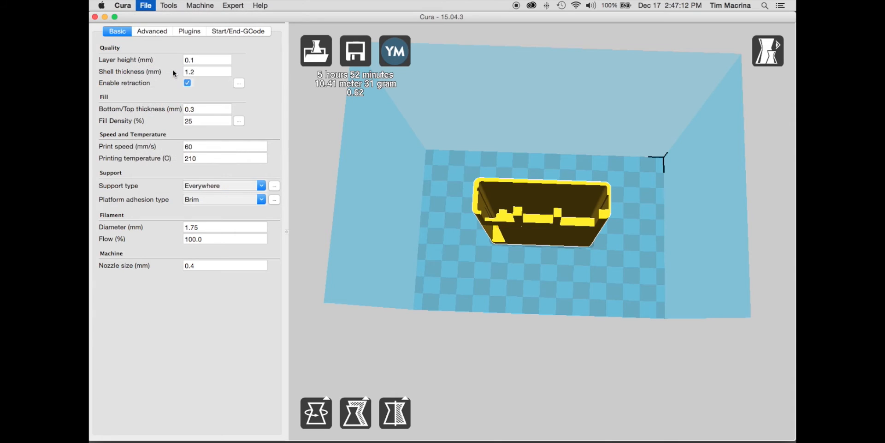
click(355, 50)
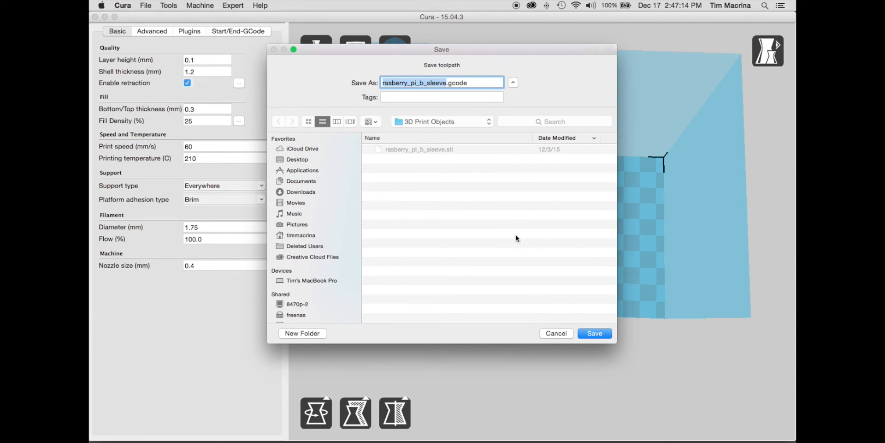
click(594, 333)
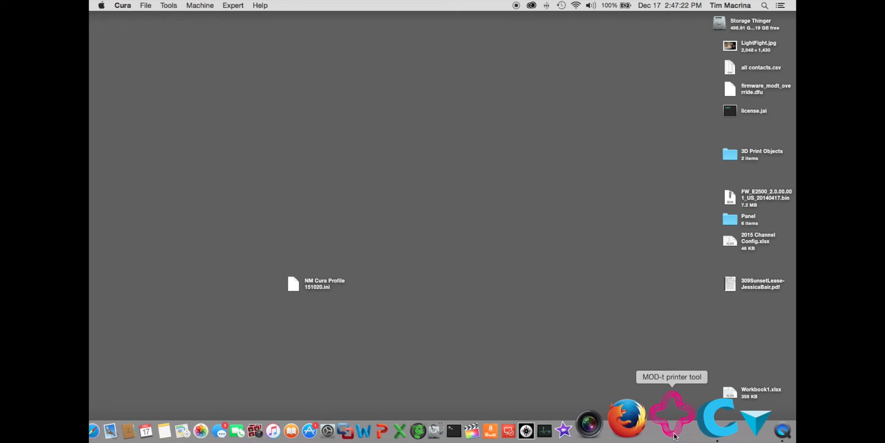
- Launch the MOD-t Printer Tool from the Dock and wait for the printer to connect
click(671, 418)
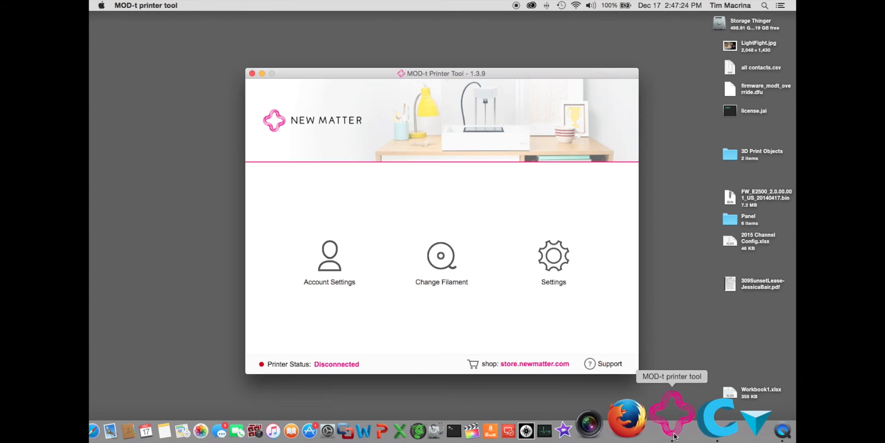
mouse_move(579, 255)
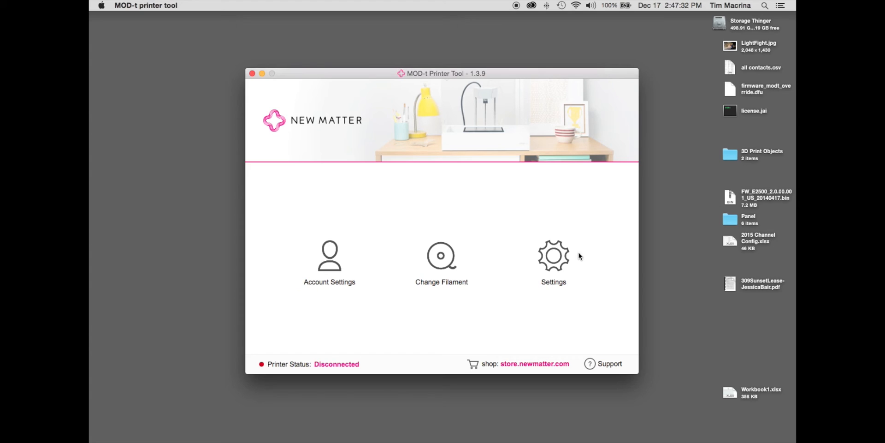
mouse_move(544, 267)
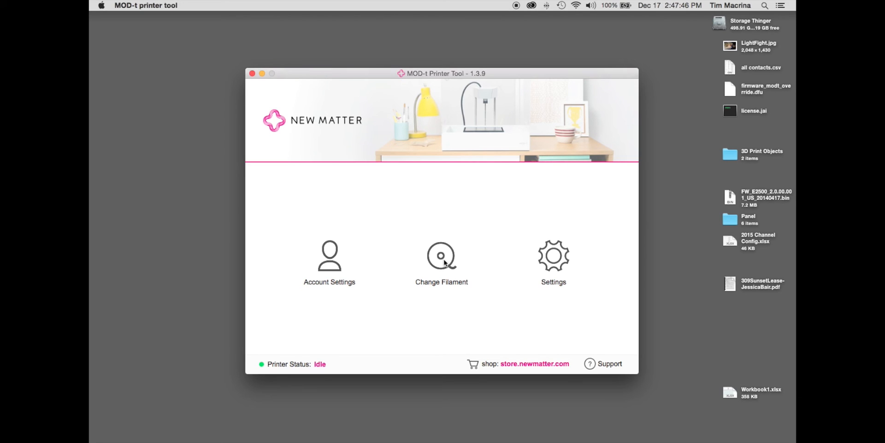
mouse_move(551, 265)
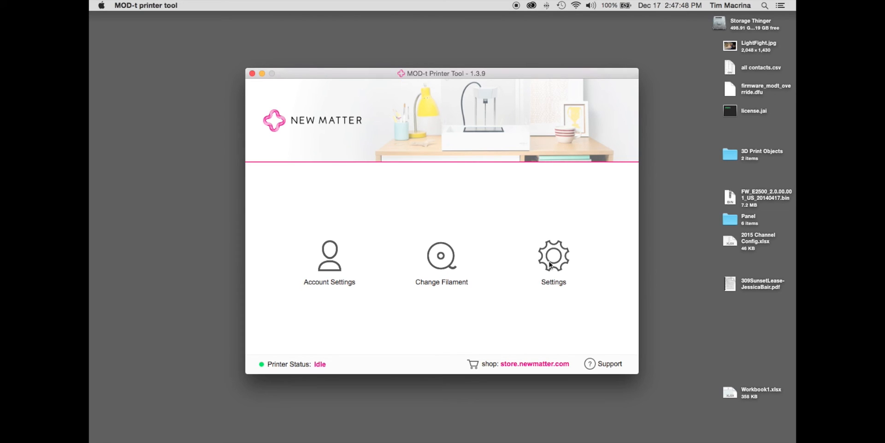
- Via Settings > Advanced Mode > Print File, upload rasberry_pi_b_sleeve.gcode to the printer
click(553, 256)
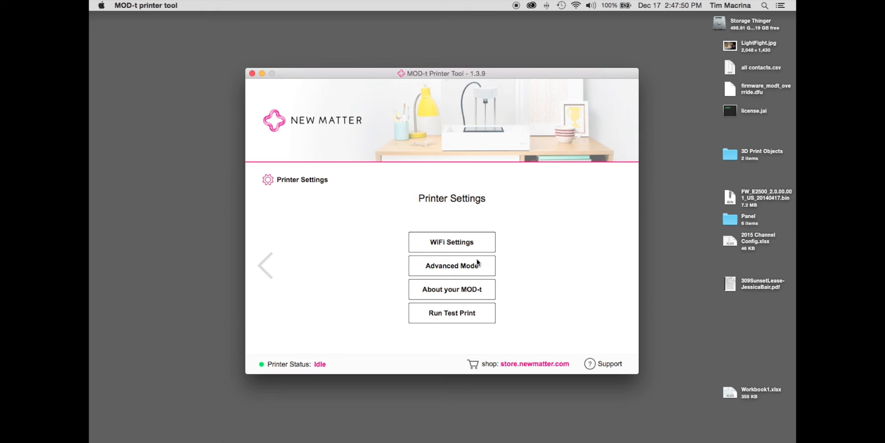
click(452, 266)
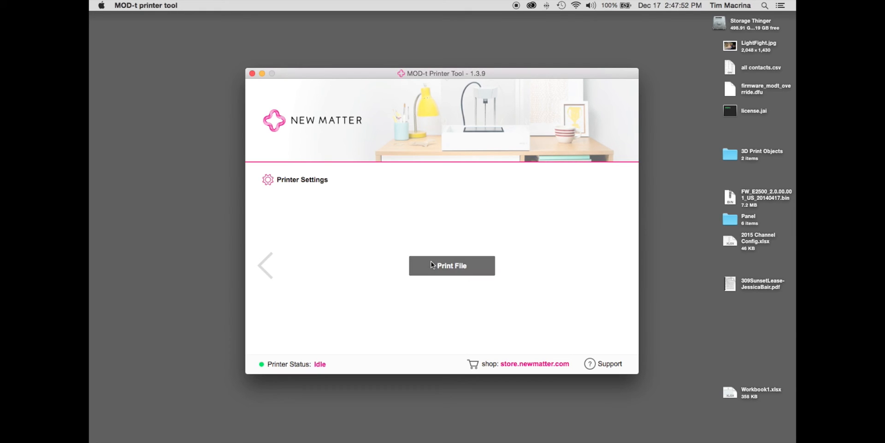
click(452, 265)
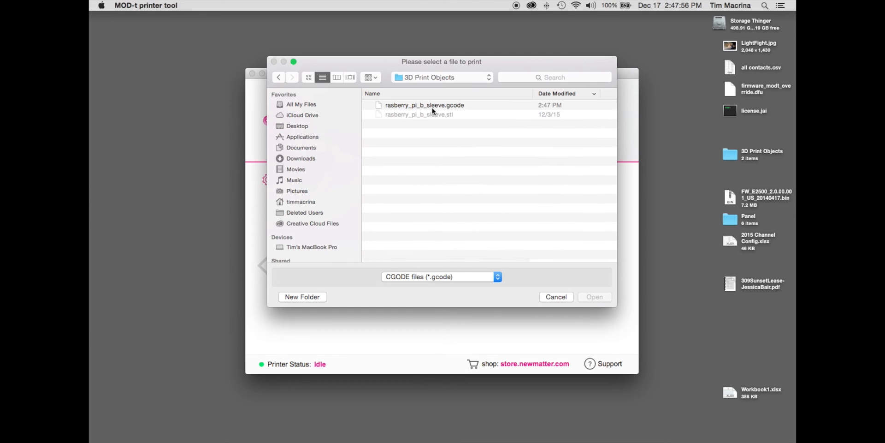
click(425, 105)
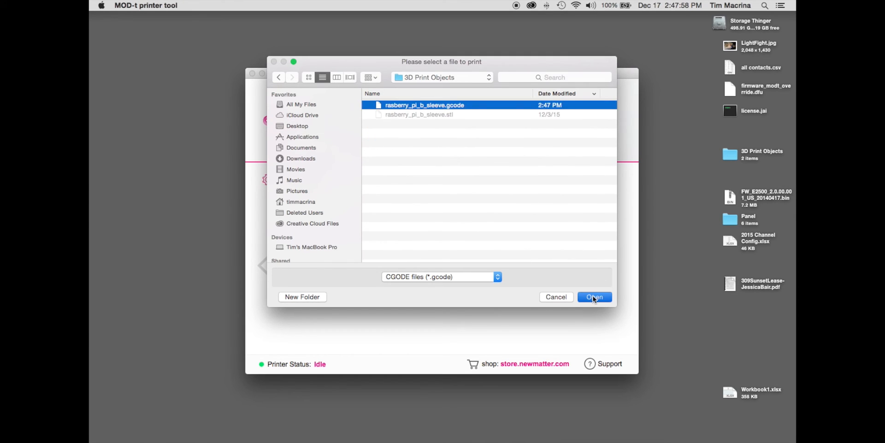
click(594, 296)
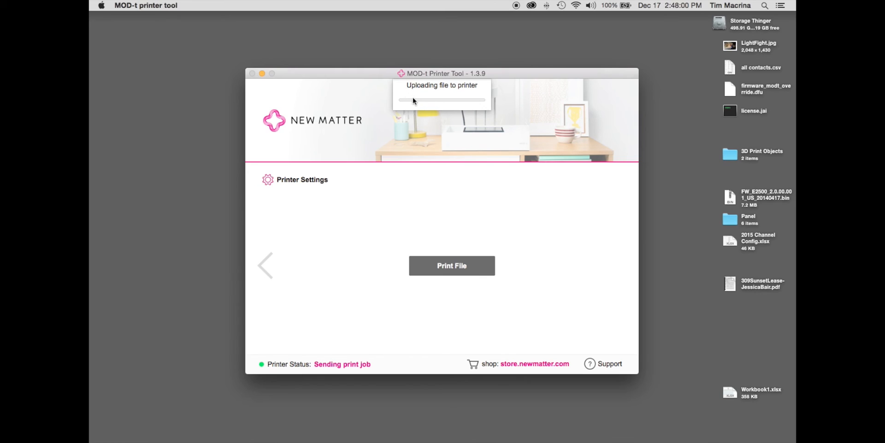
mouse_move(436, 102)
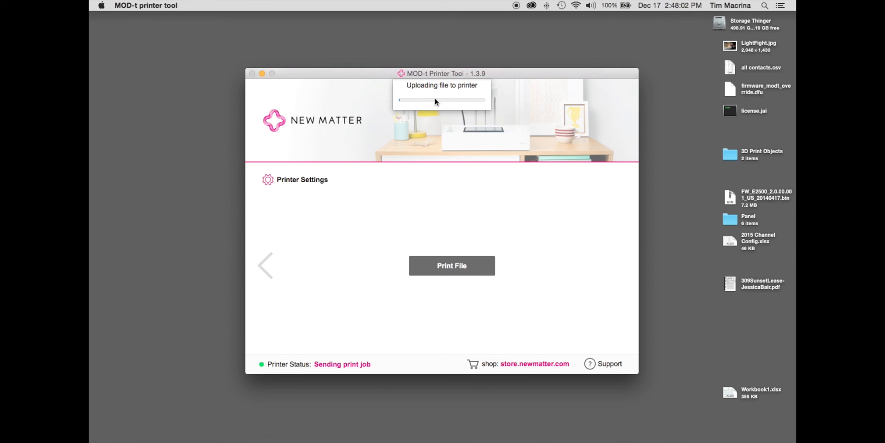